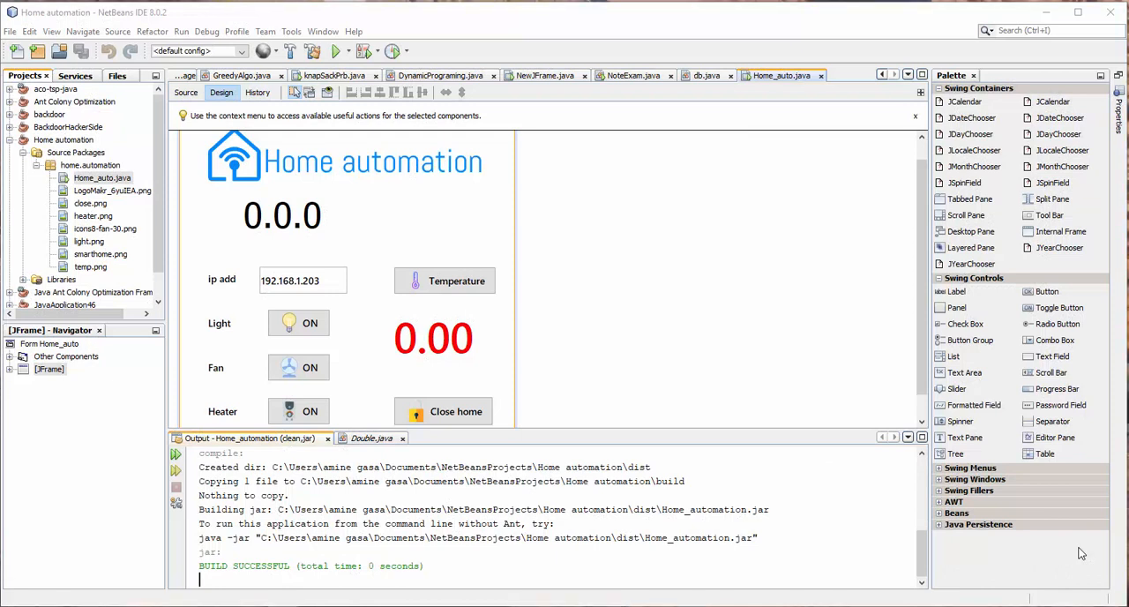
mouse_move(497, 292)
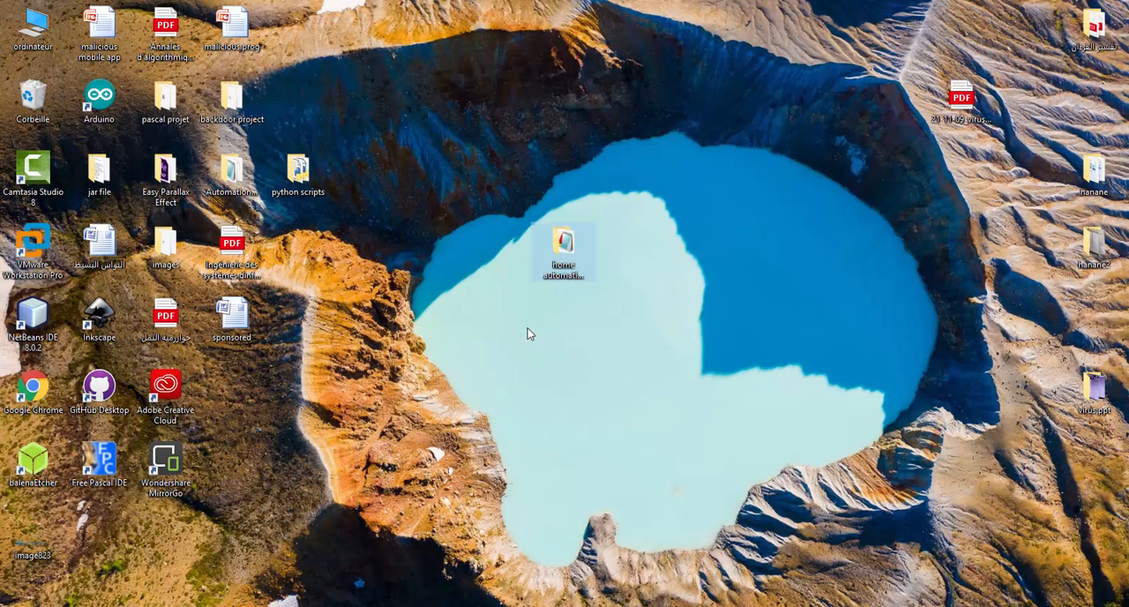
mouse_move(679, 210)
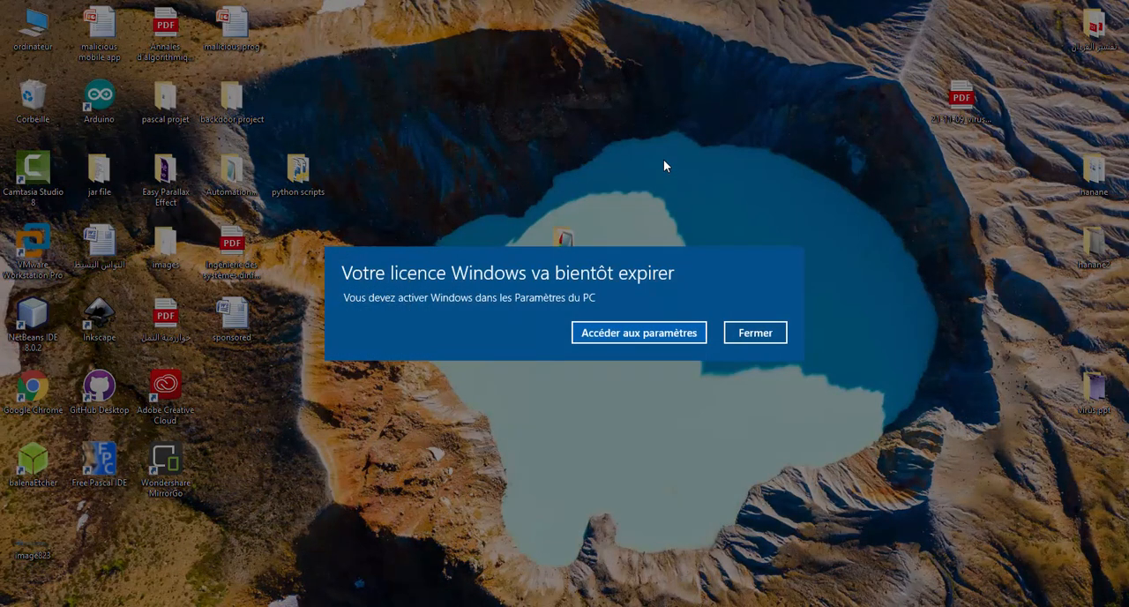
Dismiss the Windows licence expiry notification with Fermer.
left_click(754, 332)
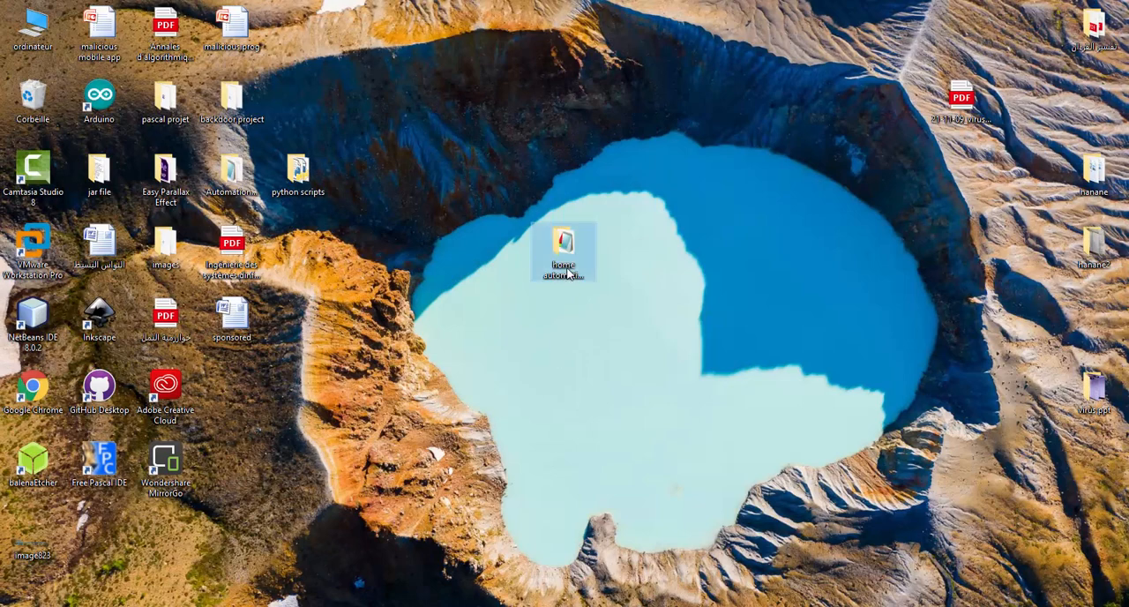
Open the capt_lm35 Arduino sketch in Notepad, highlight the A0 pin, then close it.
double_click(564, 247)
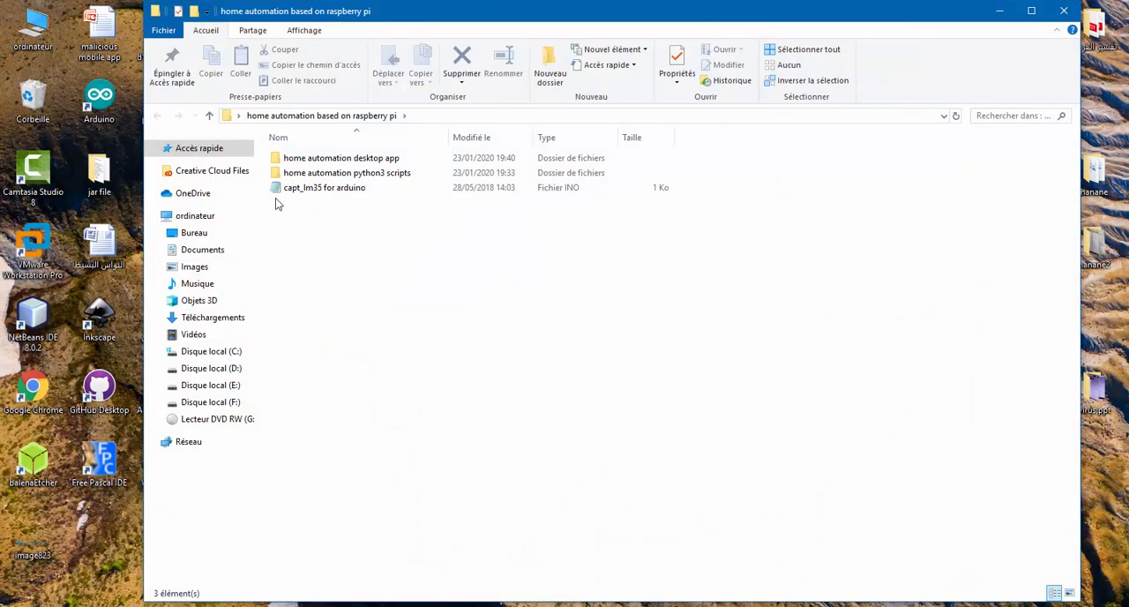
left_click(325, 187)
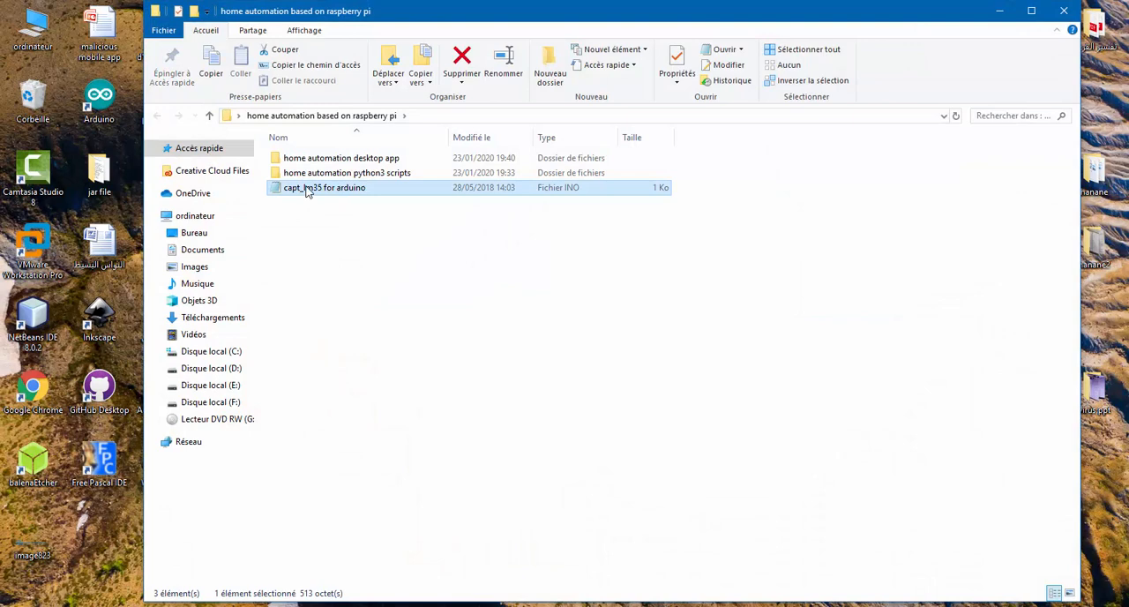
mouse_move(331, 188)
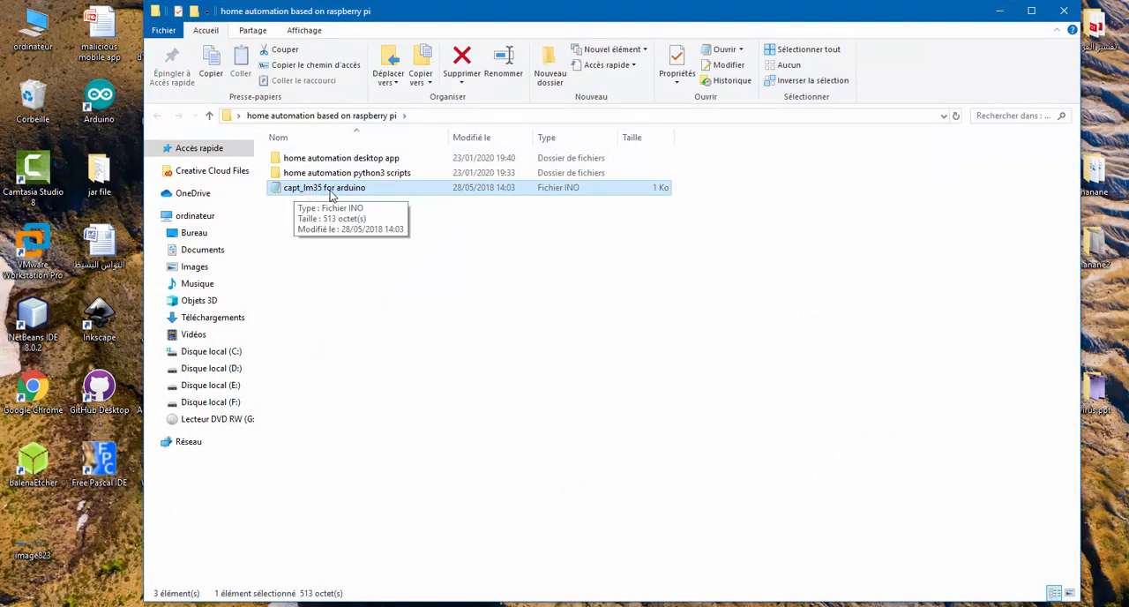
double_click(325, 187)
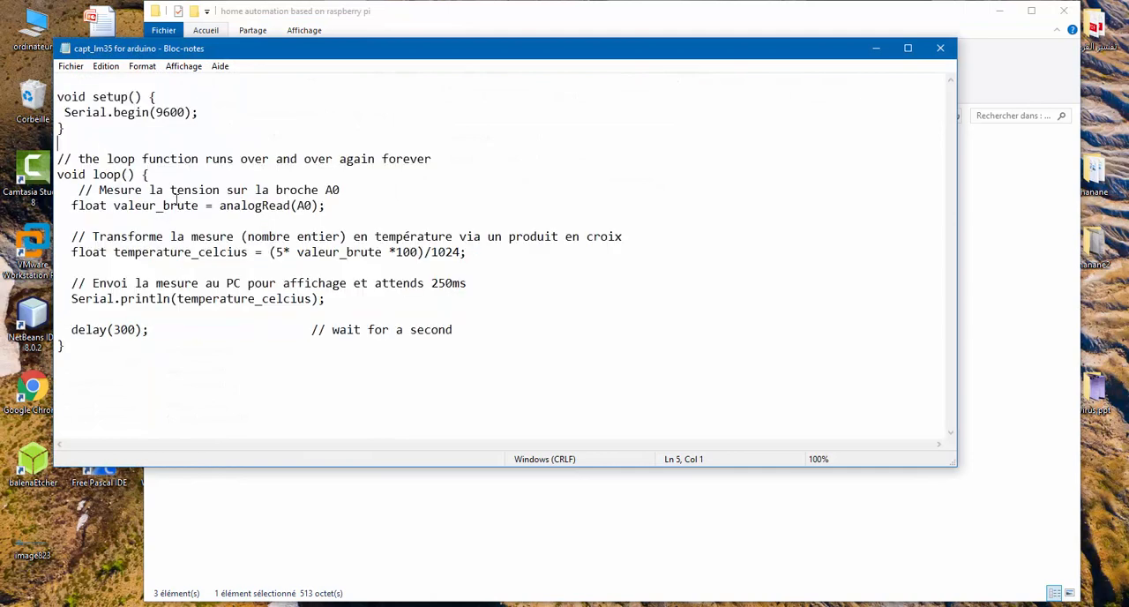
double_click(304, 206)
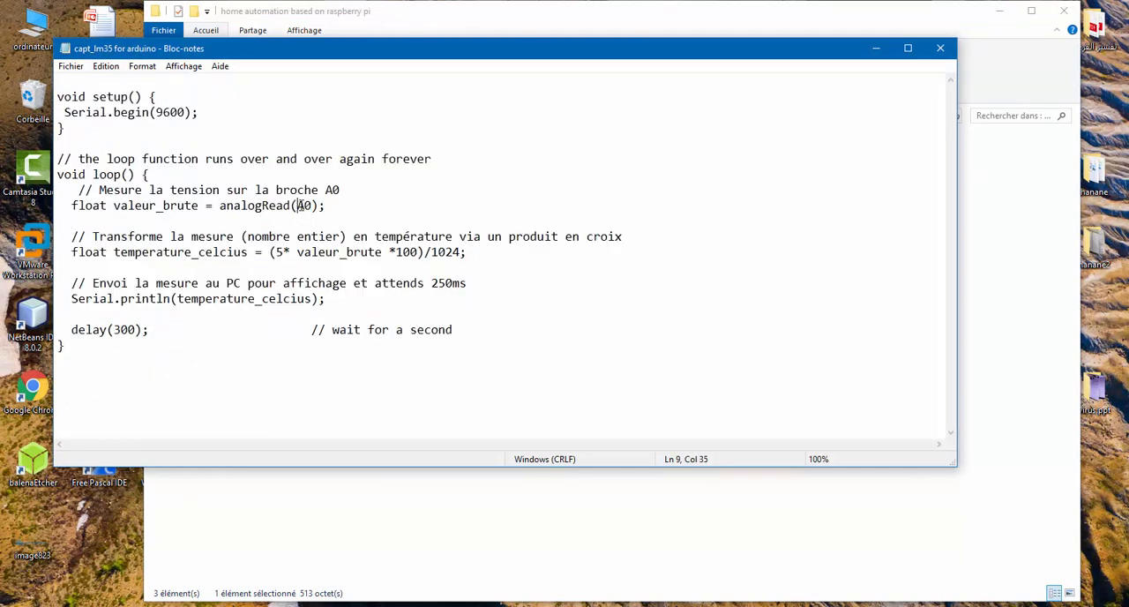
double_click(304, 206)
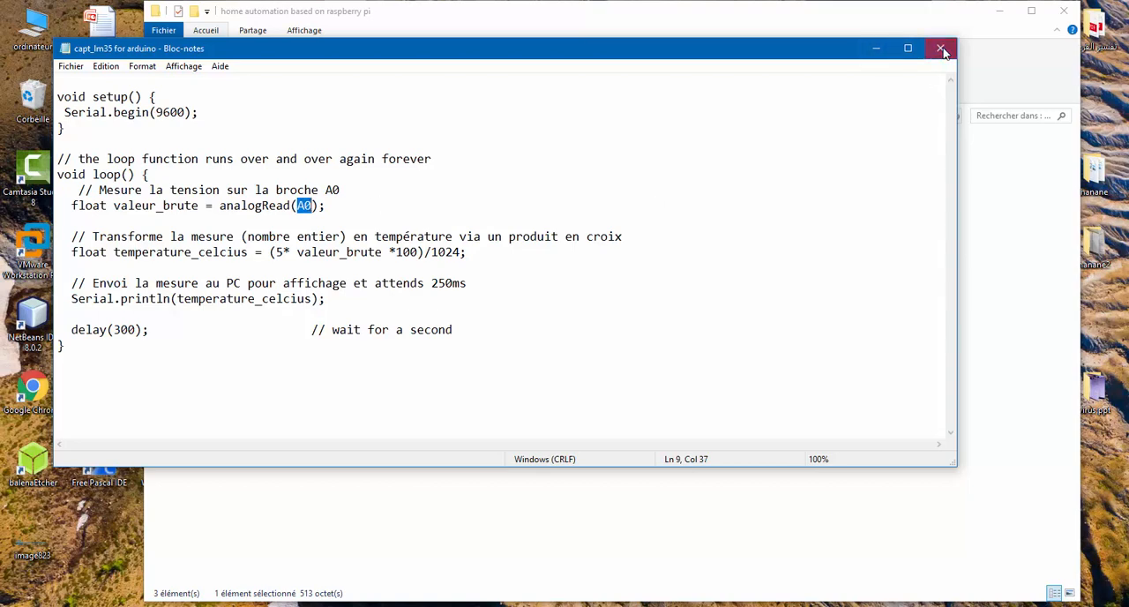
left_click(941, 49)
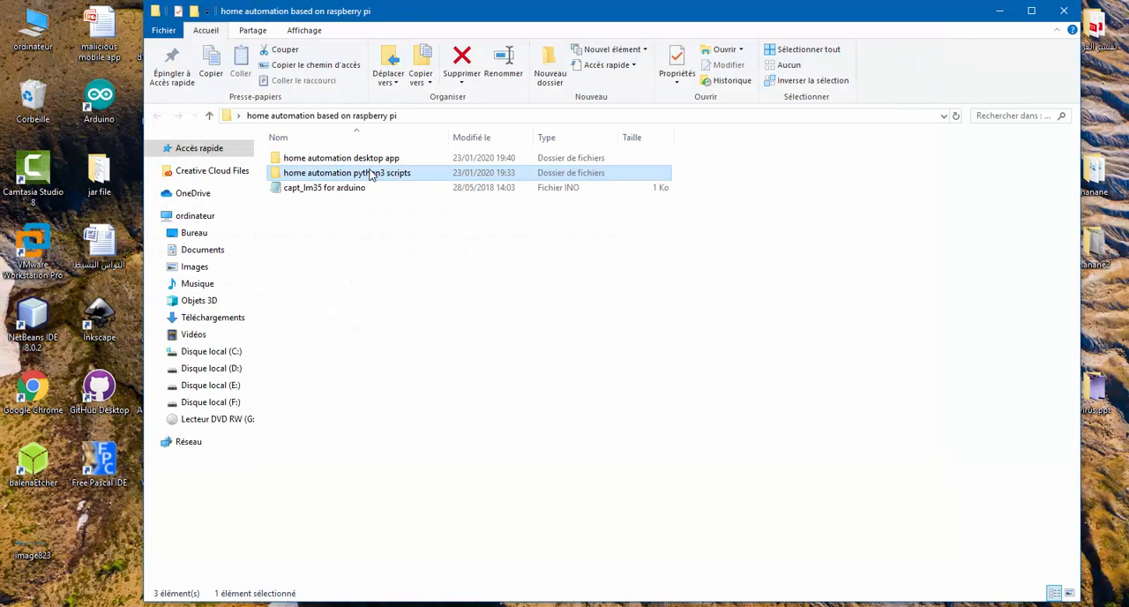
Browse the python3 scripts folder, then run and close Home_automation.jar from dist.
double_click(348, 172)
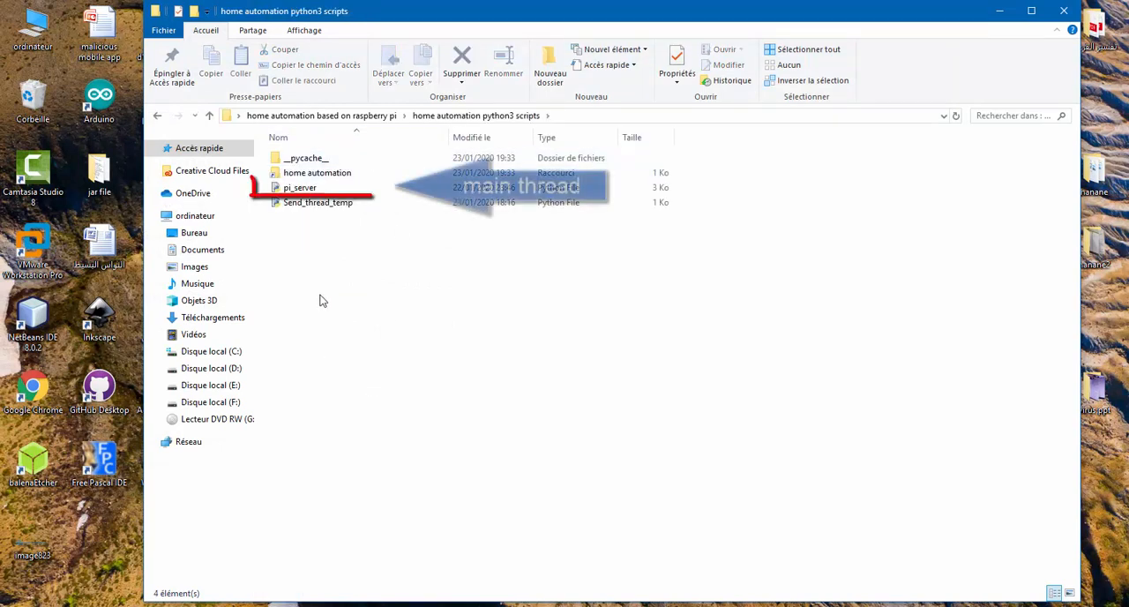
left_click(209, 115)
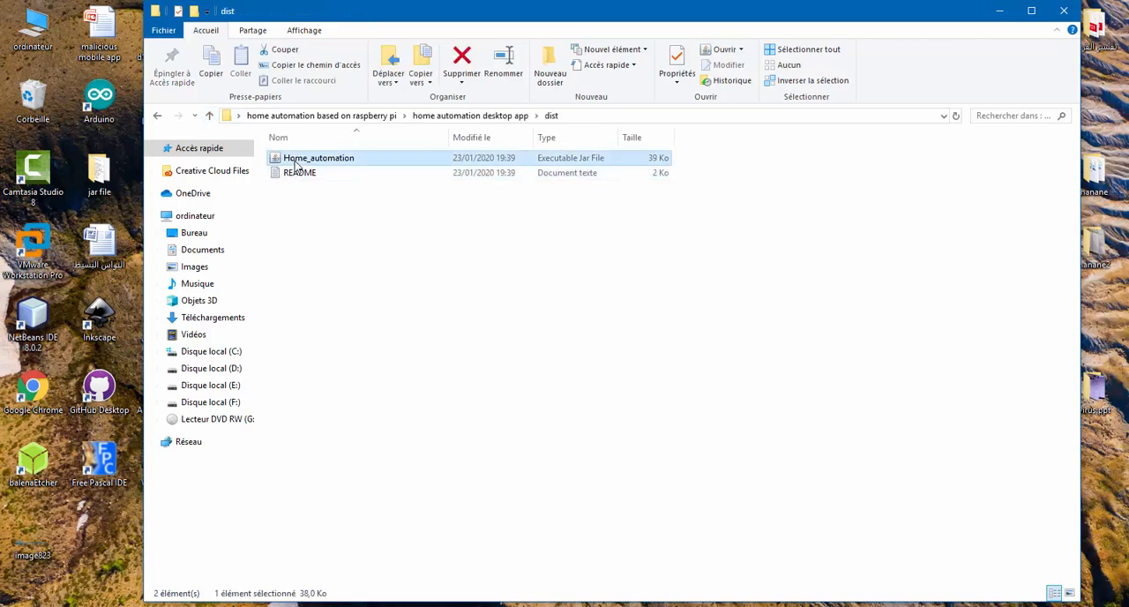
double_click(318, 157)
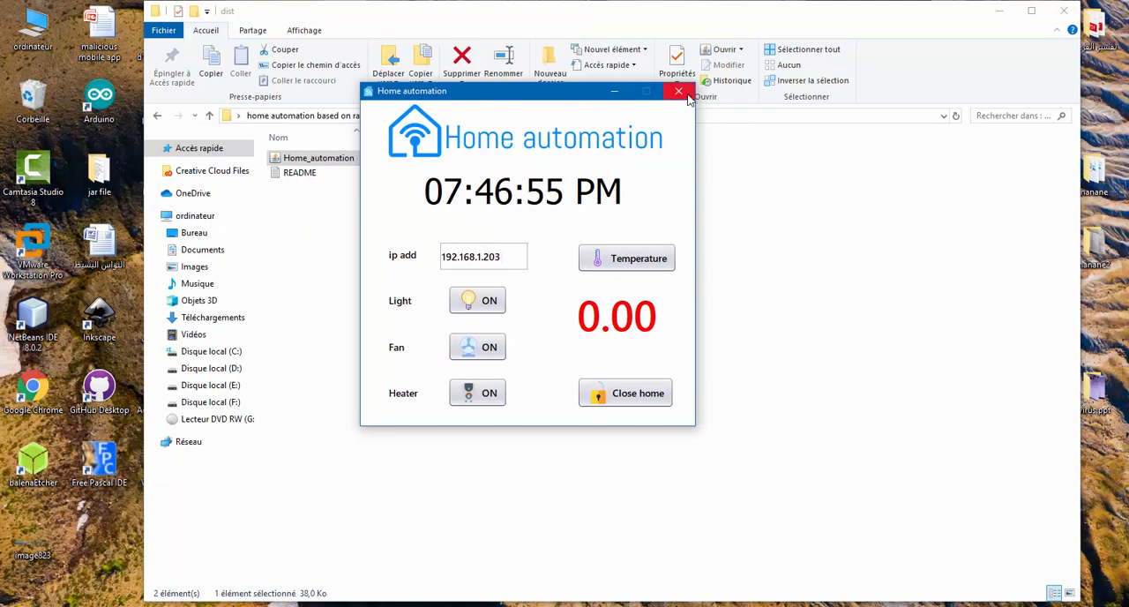
left_click(678, 91)
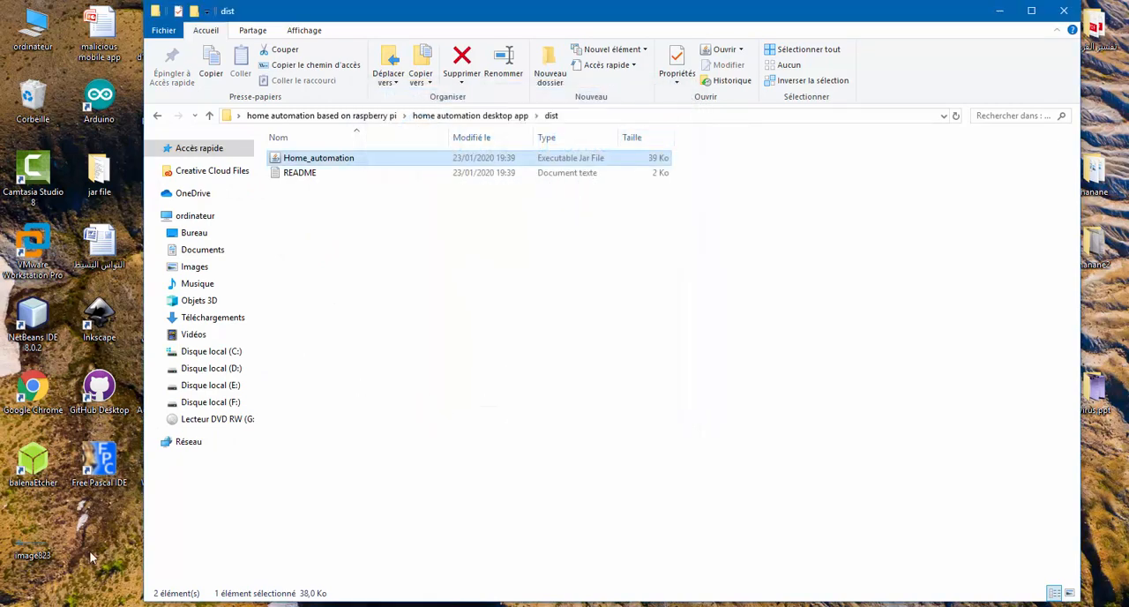
left_click(9, 605)
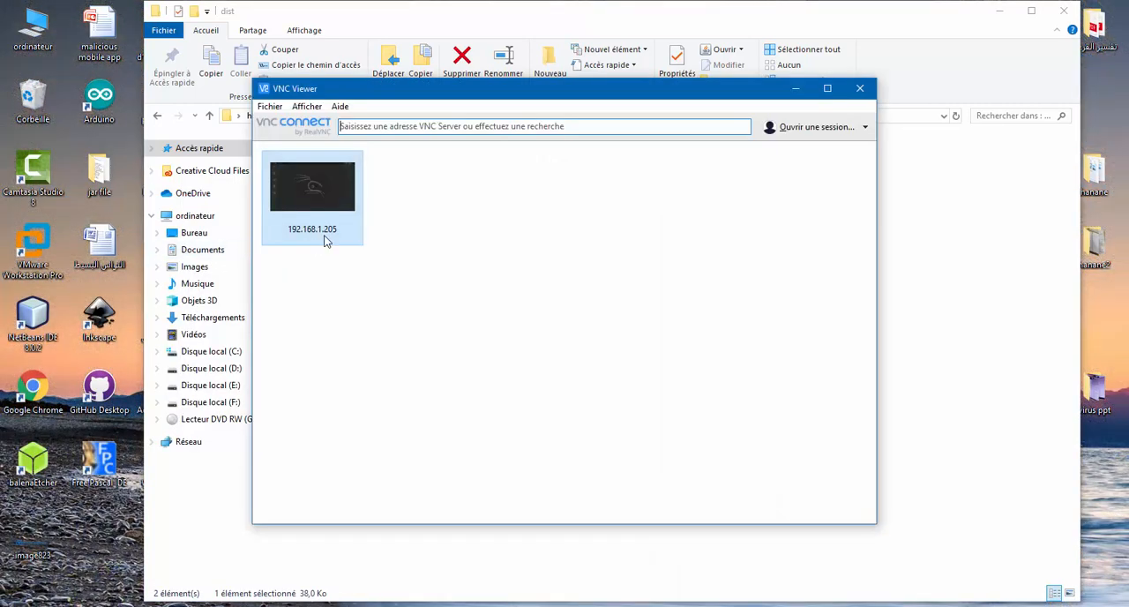
Connect to 192.168.1.205, accept the unencrypted connection warning and log in with the password.
left_click_drag(565, 89, 640, 87)
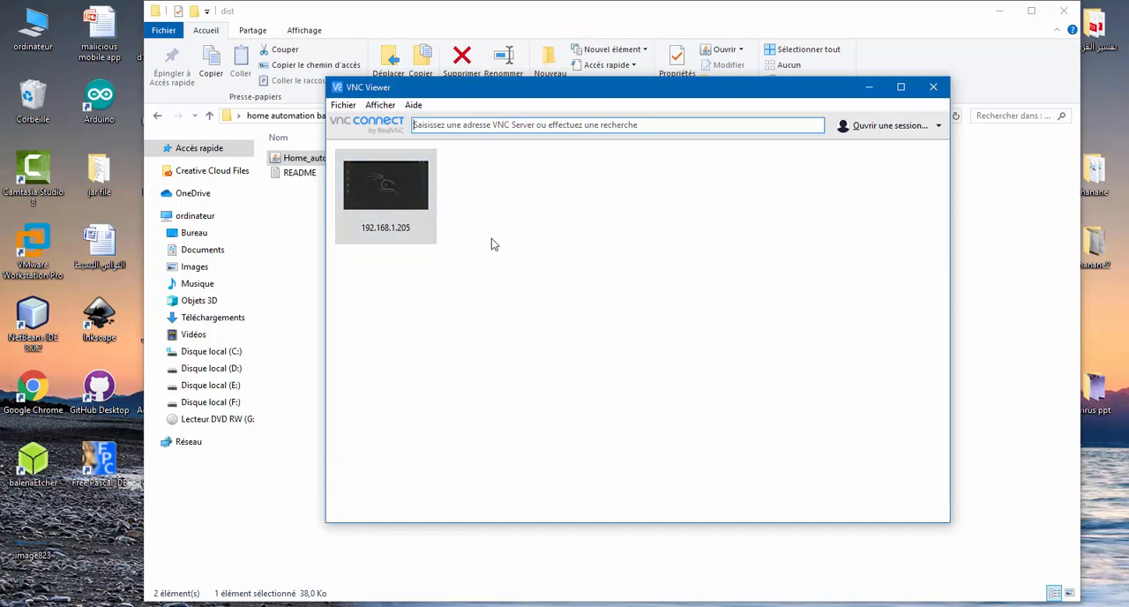
right_click(386, 185)
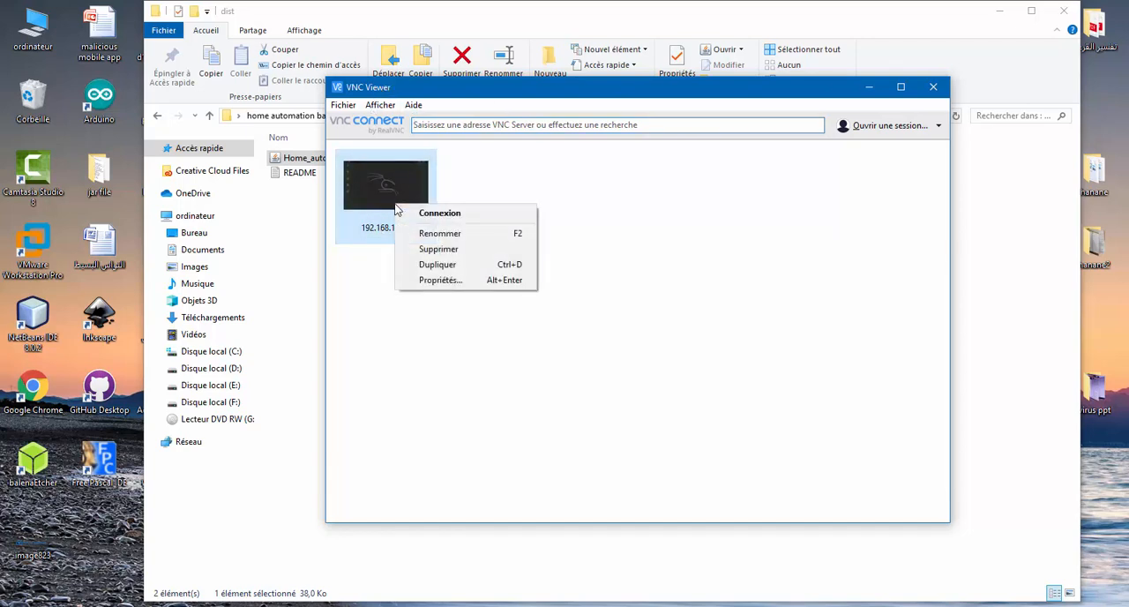
left_click(439, 212)
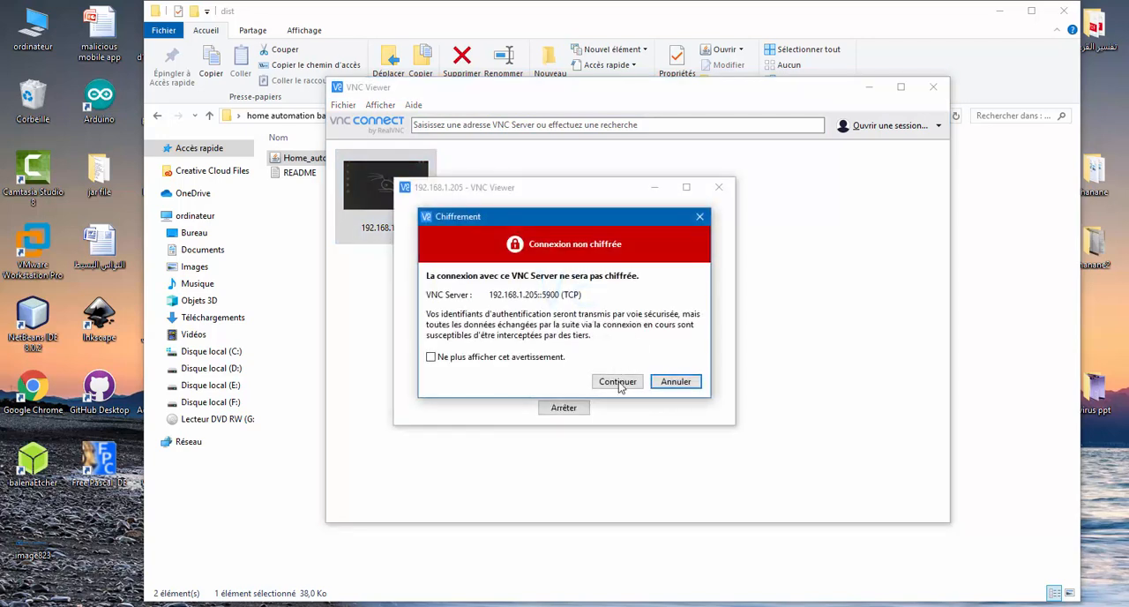
left_click(616, 381)
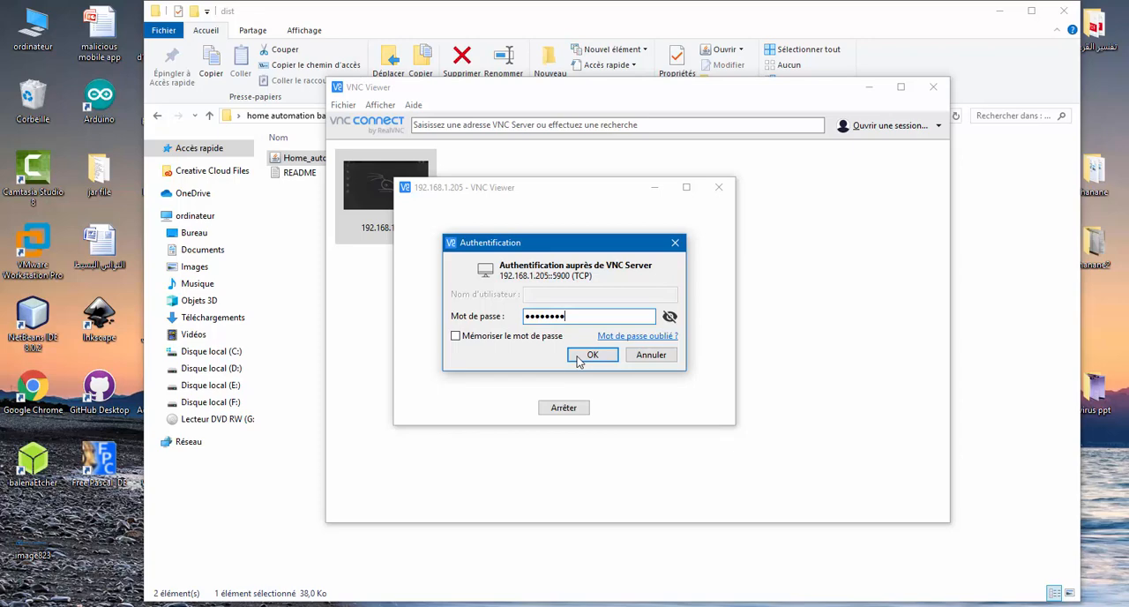
left_click(592, 354)
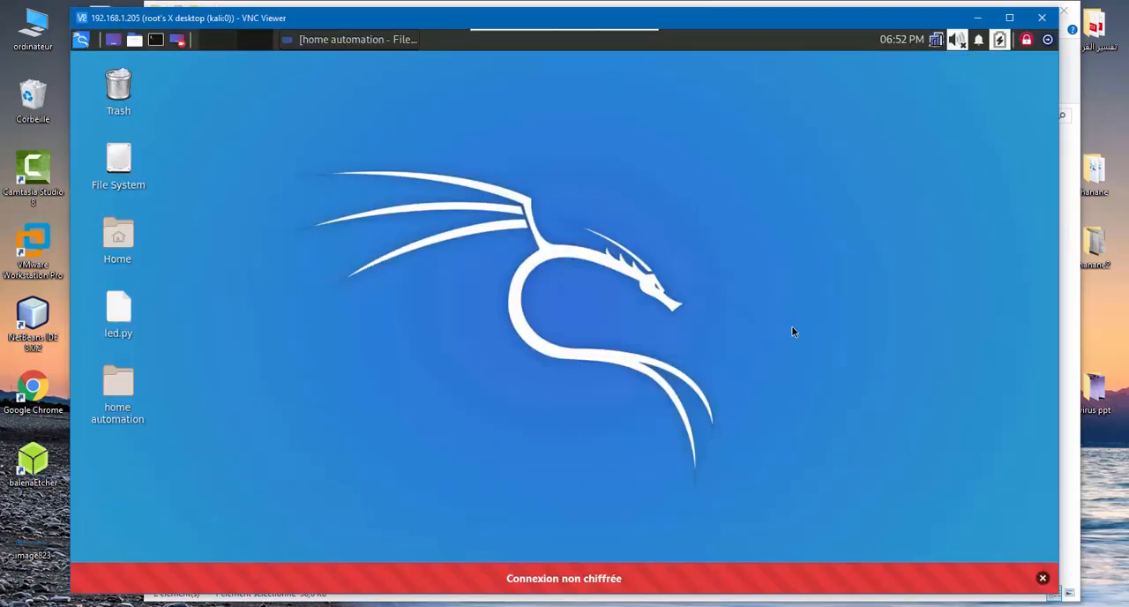
left_click(1042, 577)
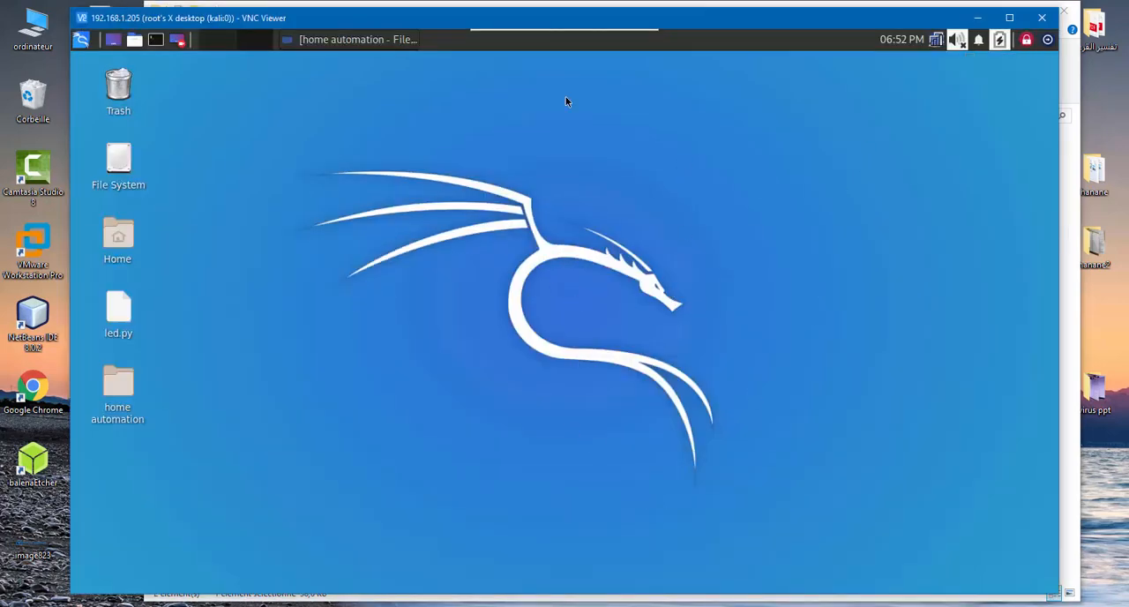
mouse_move(383, 228)
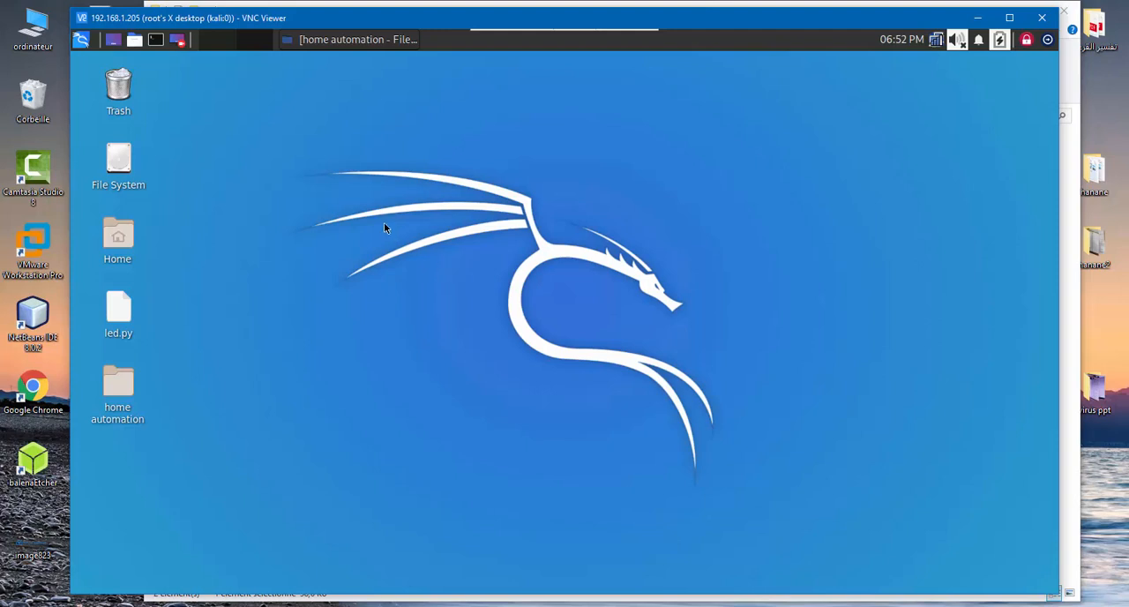
mouse_move(869, 129)
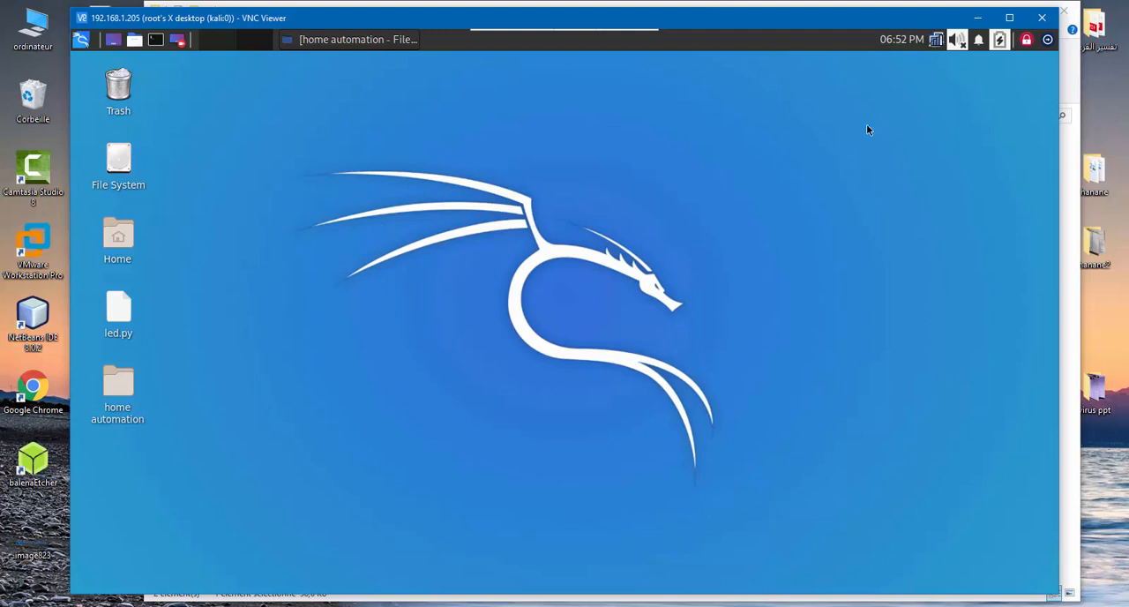
mouse_move(445, 165)
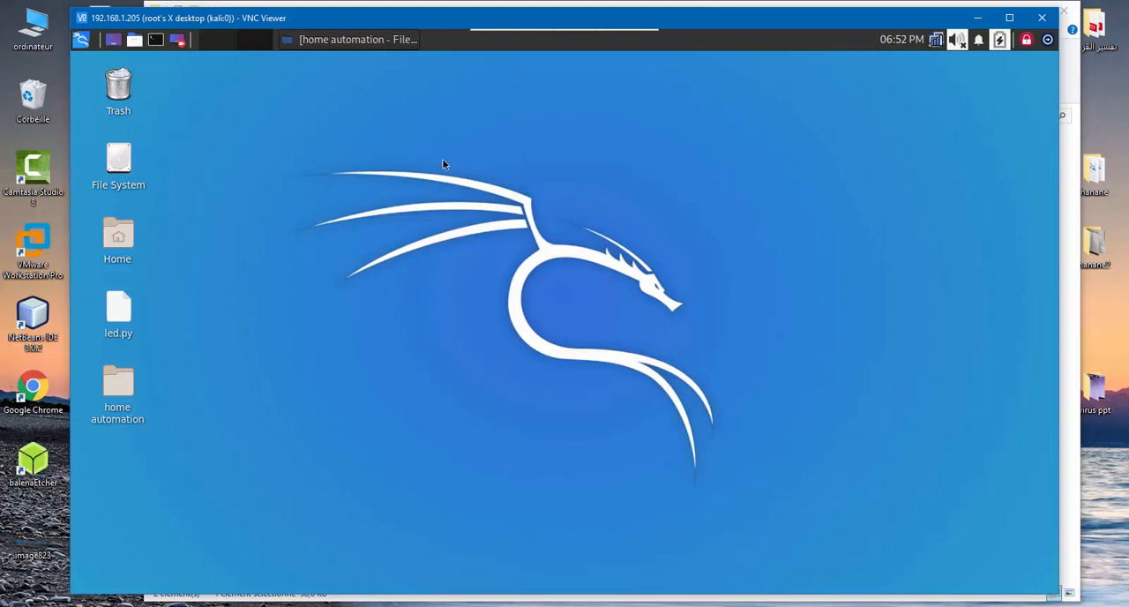
mouse_move(871, 81)
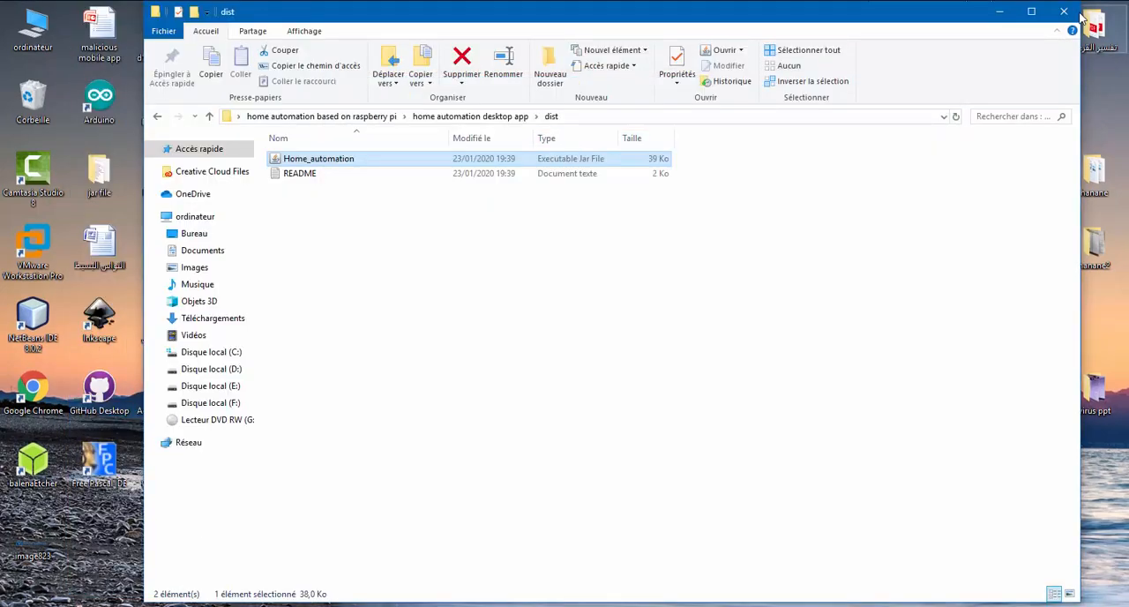
left_click(210, 115)
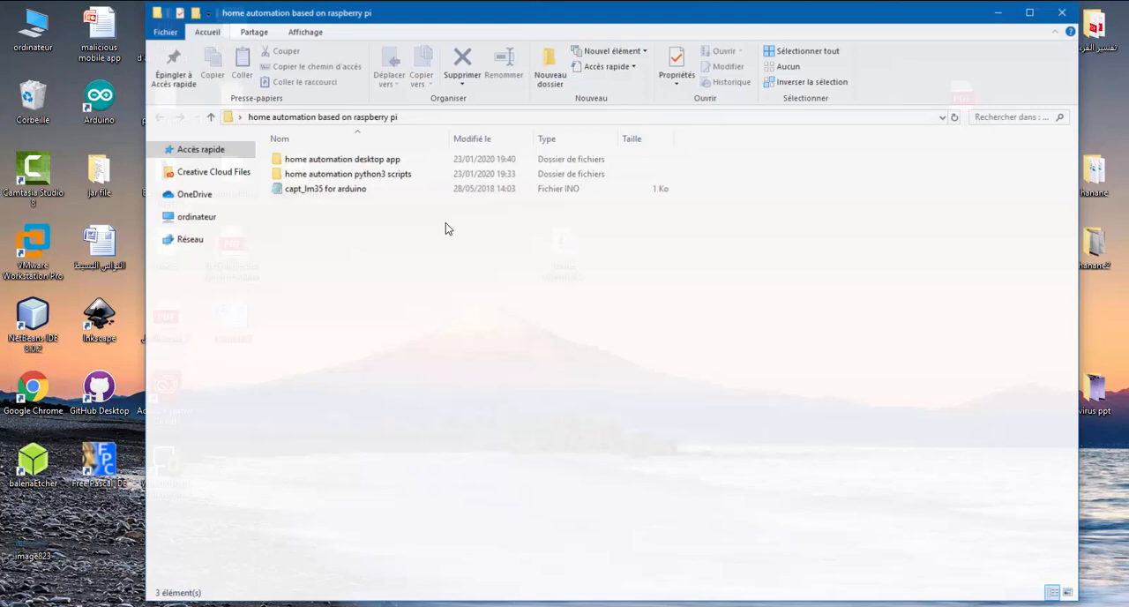
left_click(348, 173)
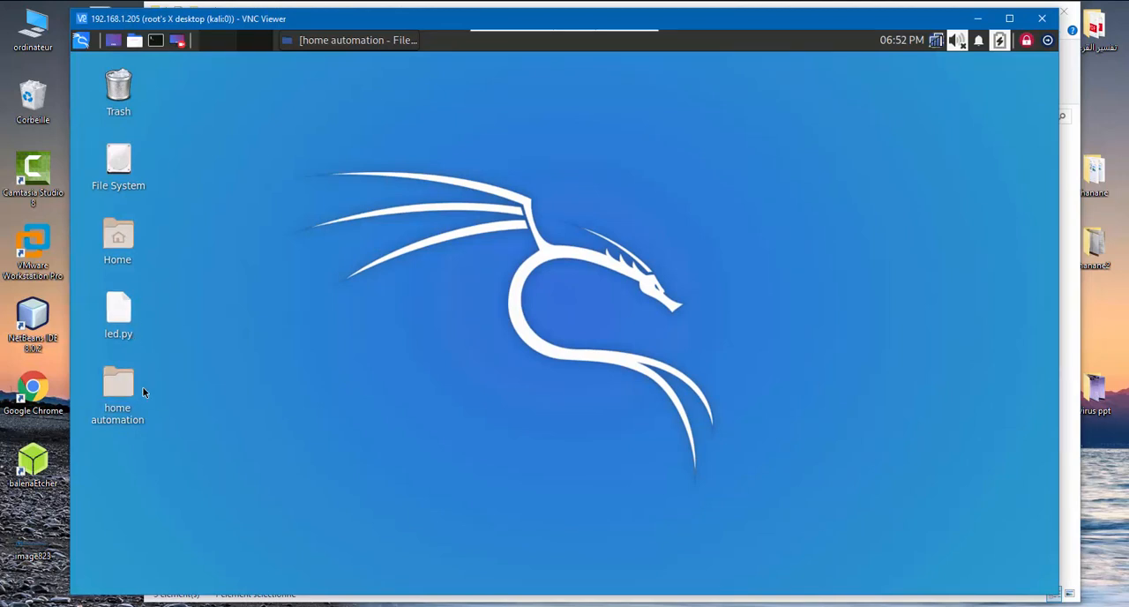
Open the home automation folder on the Kali desktop and open Send_thread_temp.py in the editor.
double_click(118, 381)
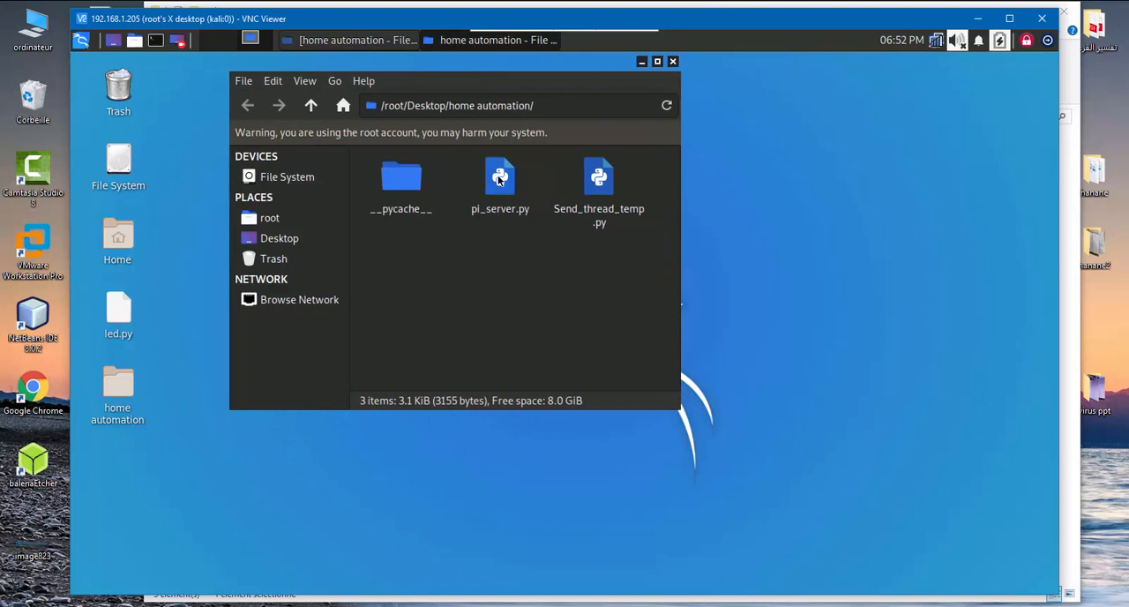
left_click(599, 185)
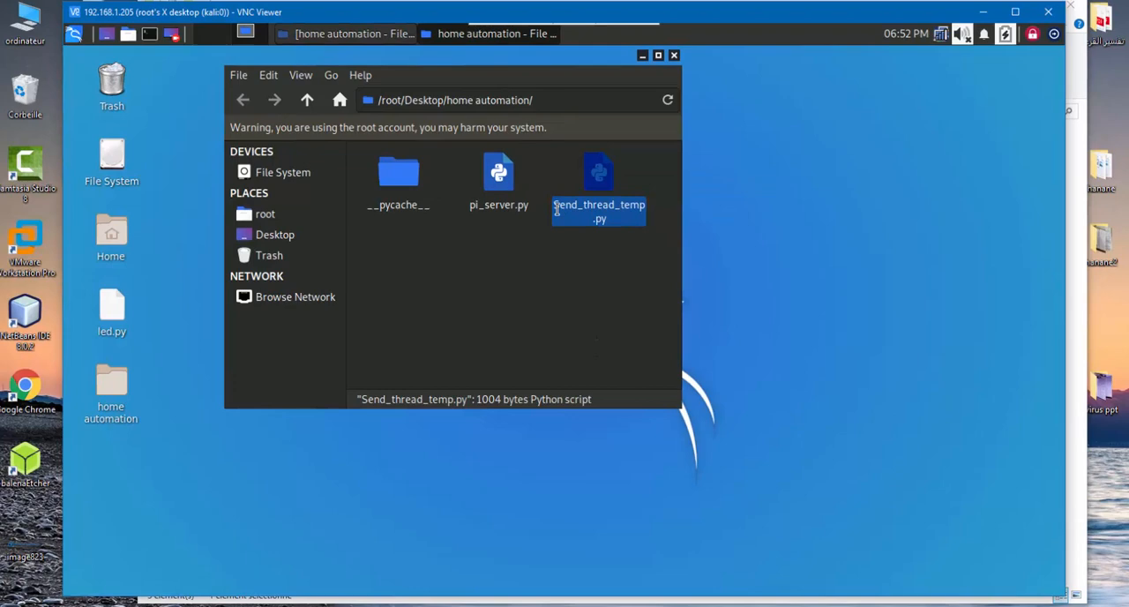
double_click(598, 176)
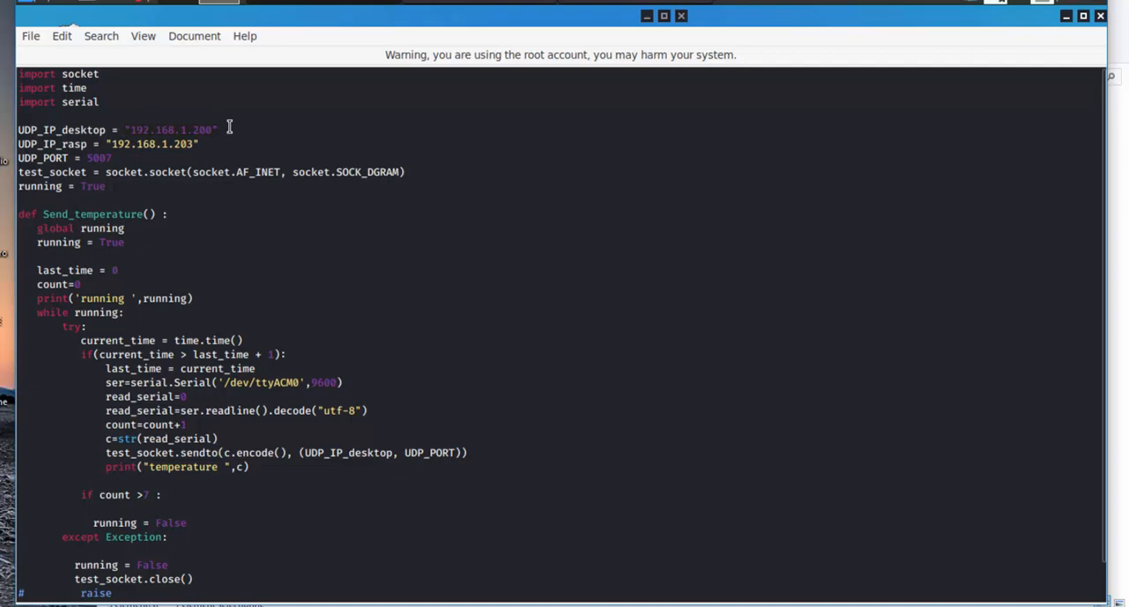
mouse_move(268, 368)
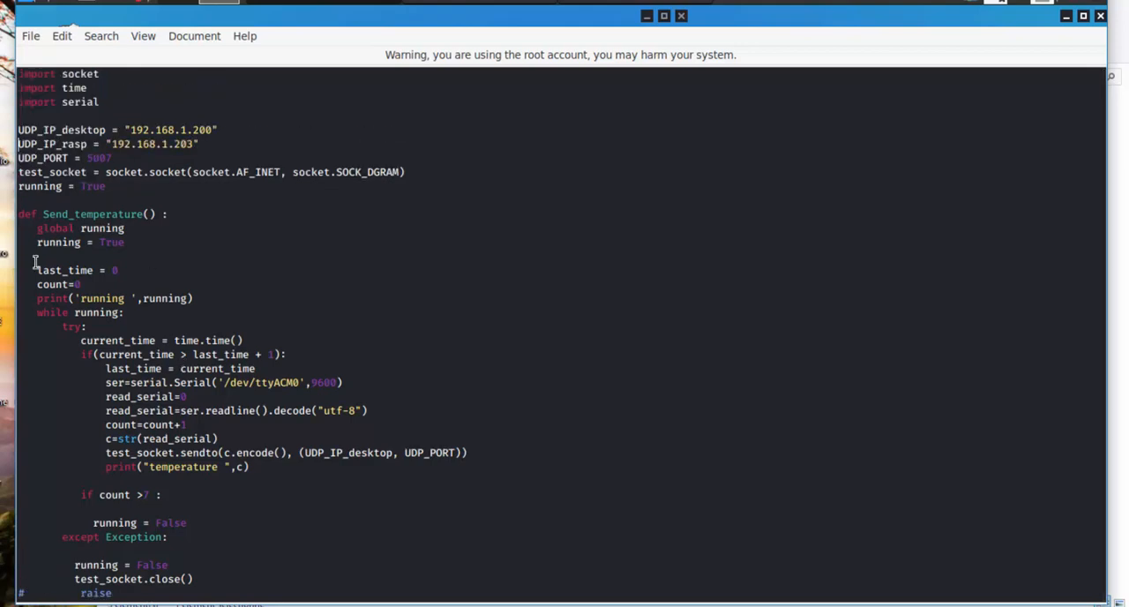
Close the Send_thread_temp.py editor window from the File menu.
left_click(30, 35)
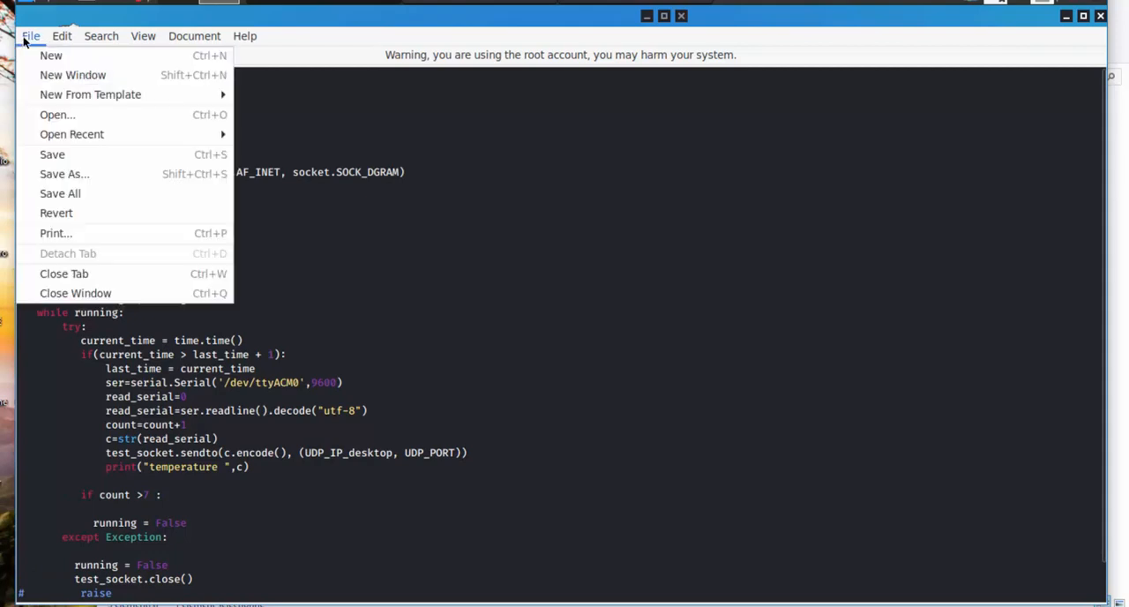
mouse_move(52, 154)
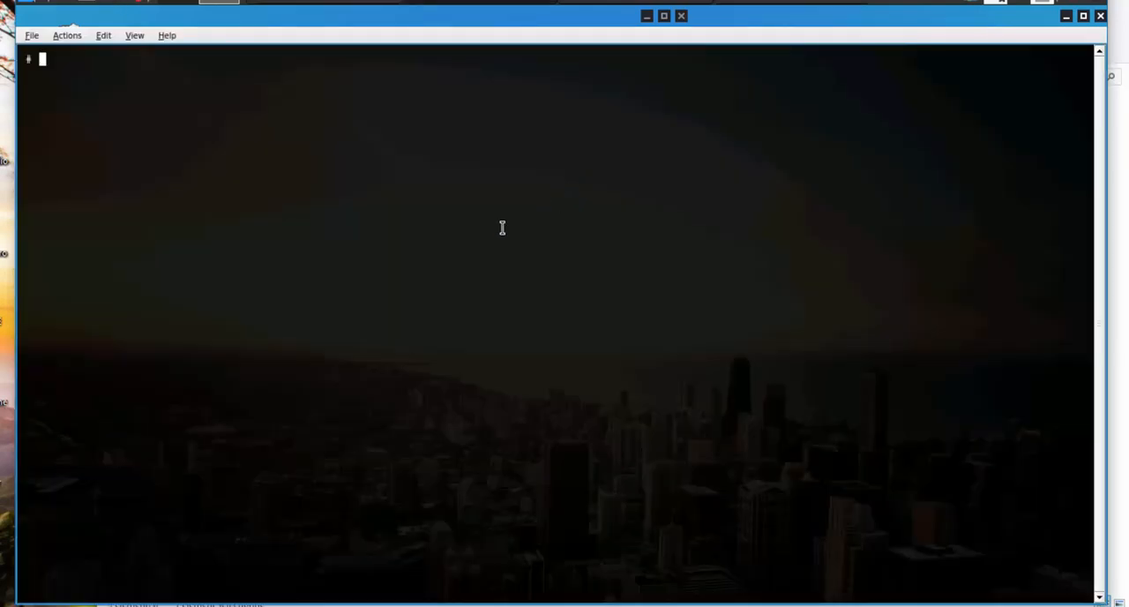
Become root with sudo -s, list files, cd into Desktop/home automation and start nano.
type("sudo s-")
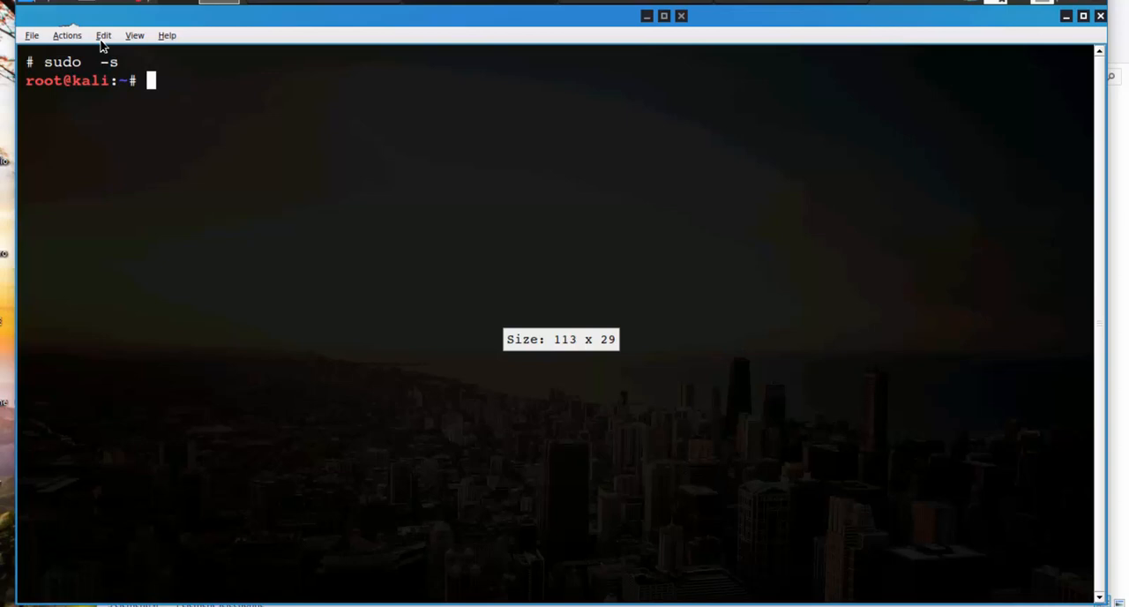
type("python3 pi_server.py")
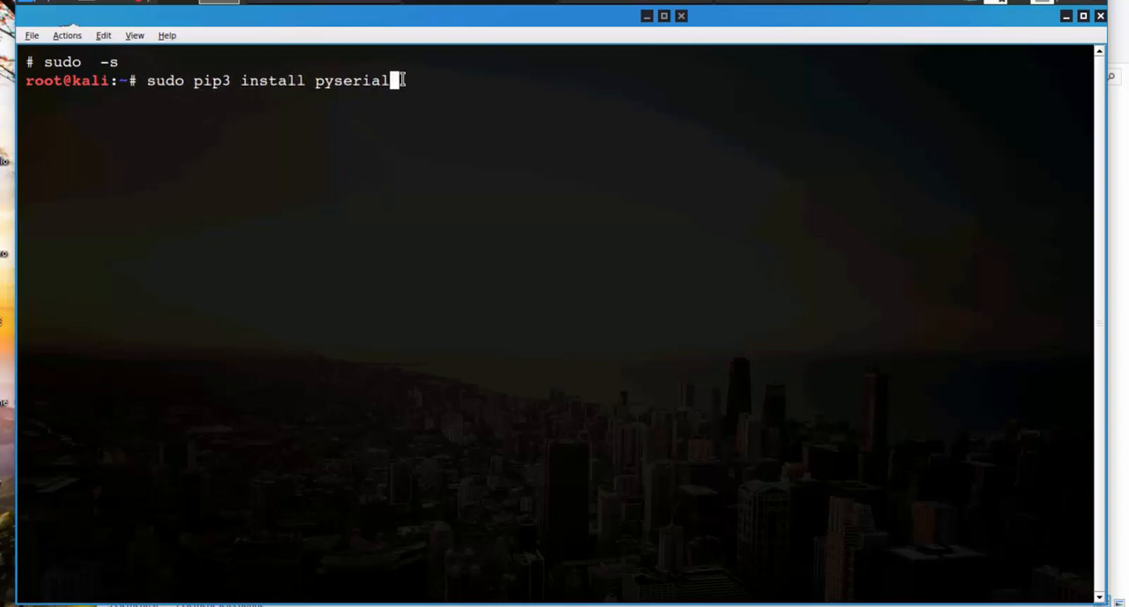
mouse_move(464, 80)
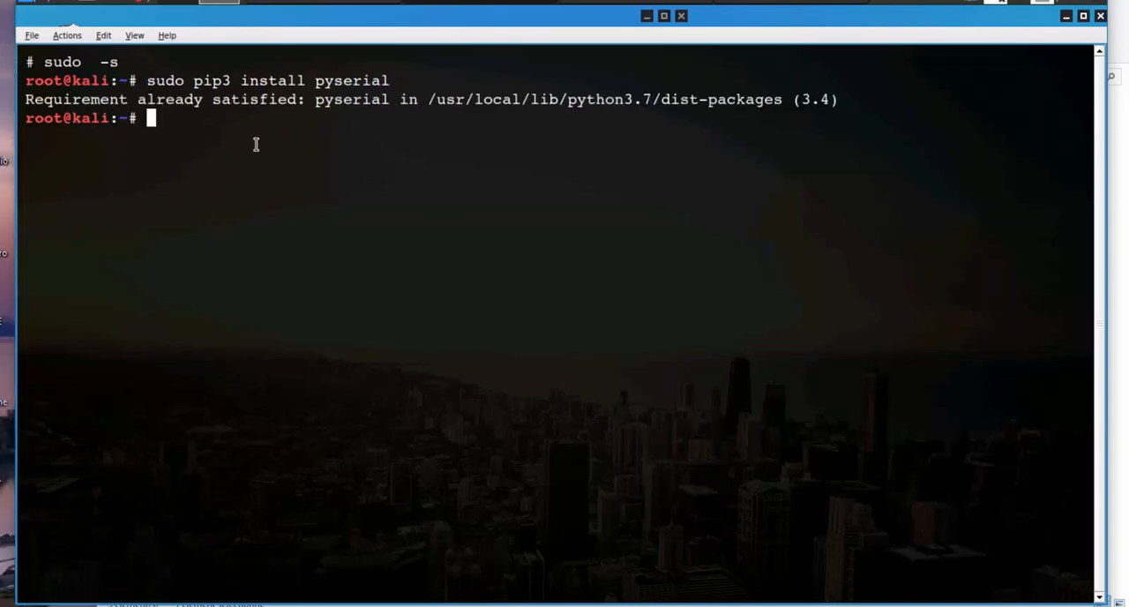
type("ls")
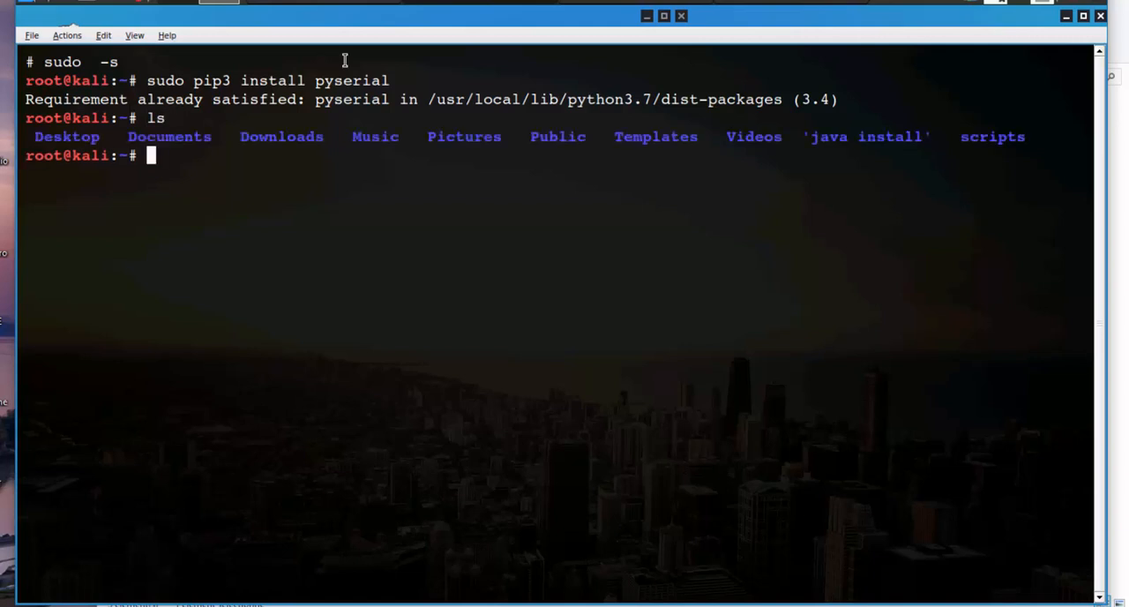
type("cd Desktop/home\\ automation/")
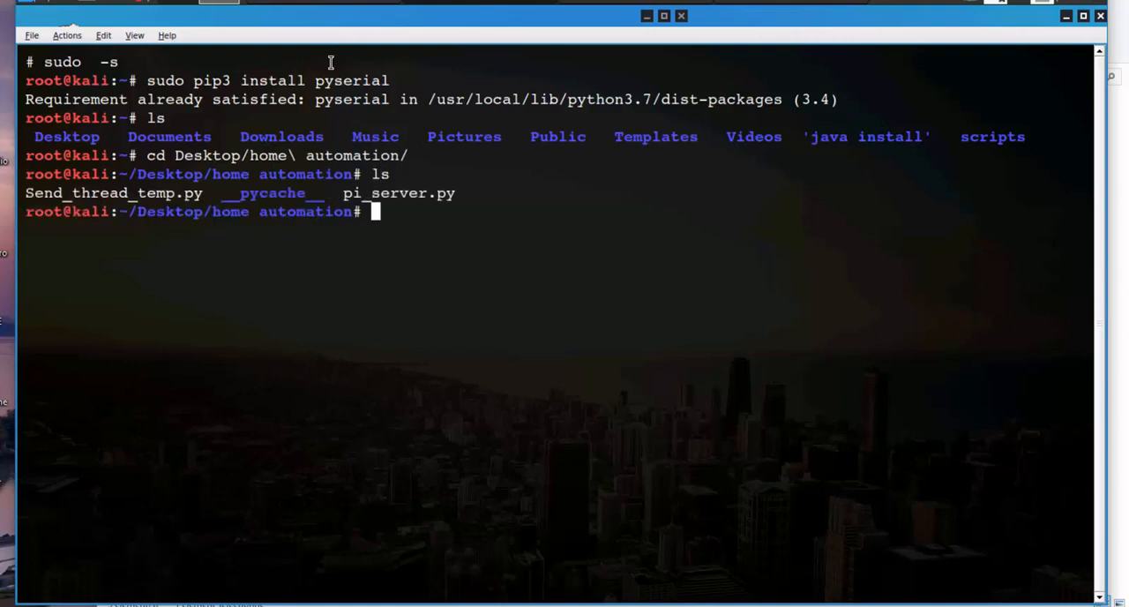
mouse_move(250, 210)
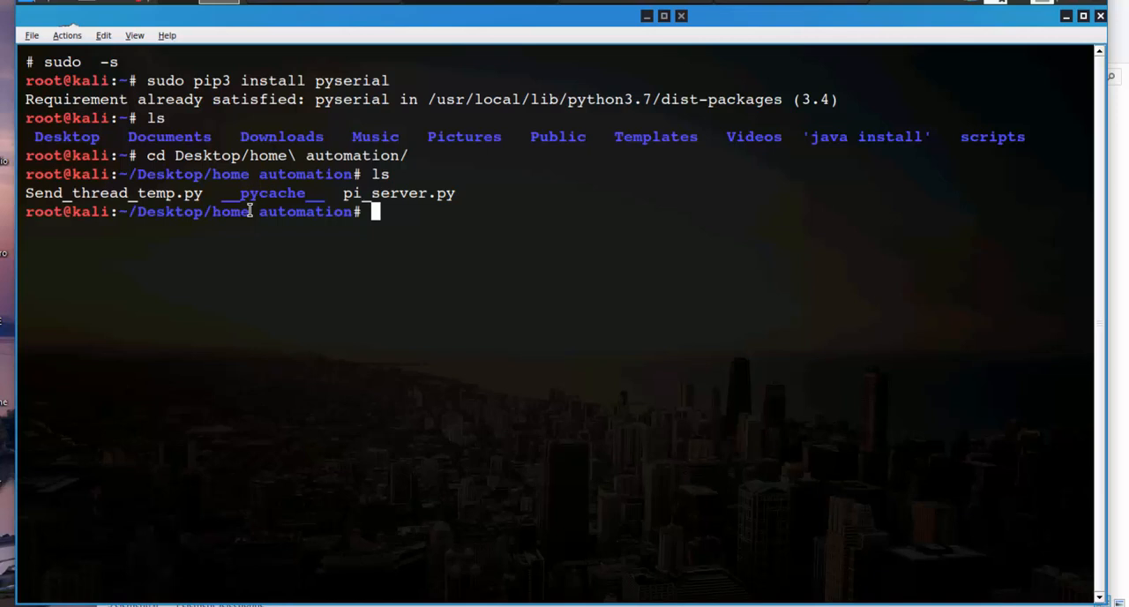
type("nan")
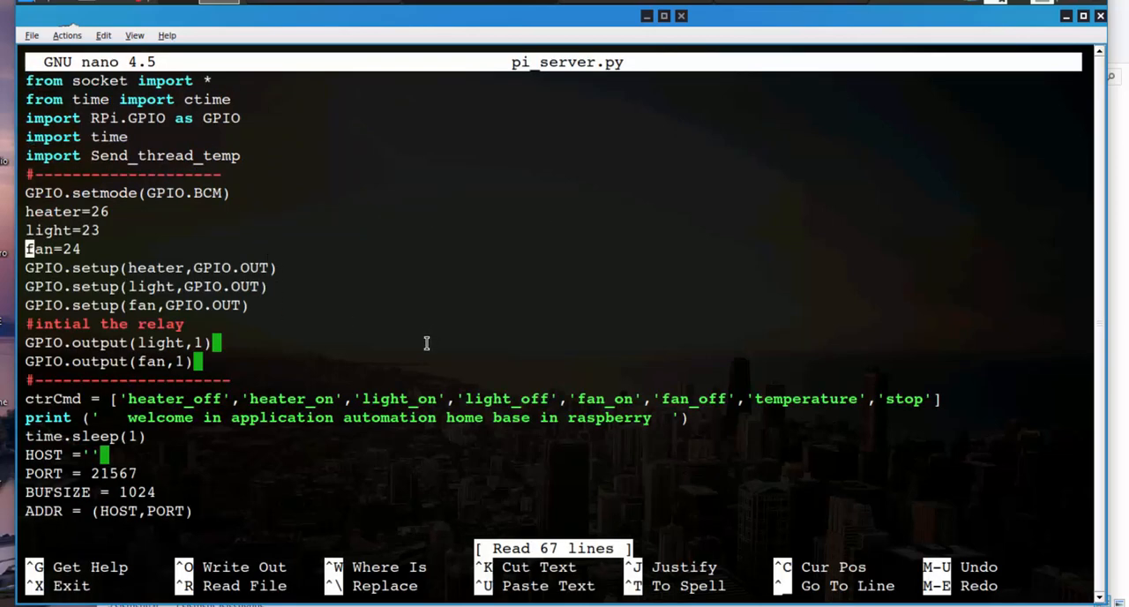
scroll("down", 3)
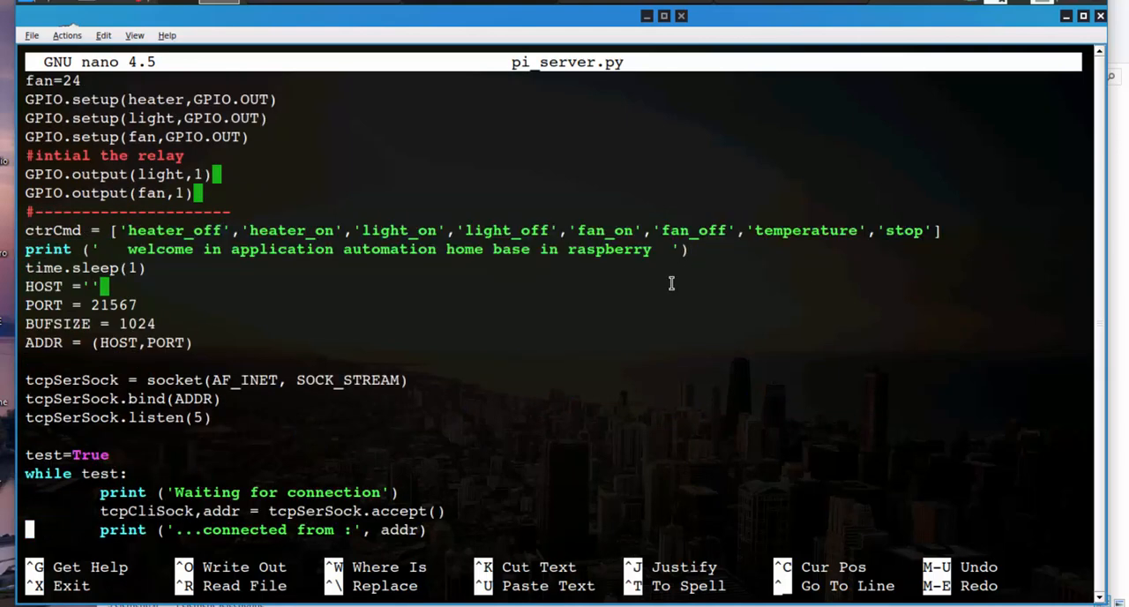
scroll("down", 3)
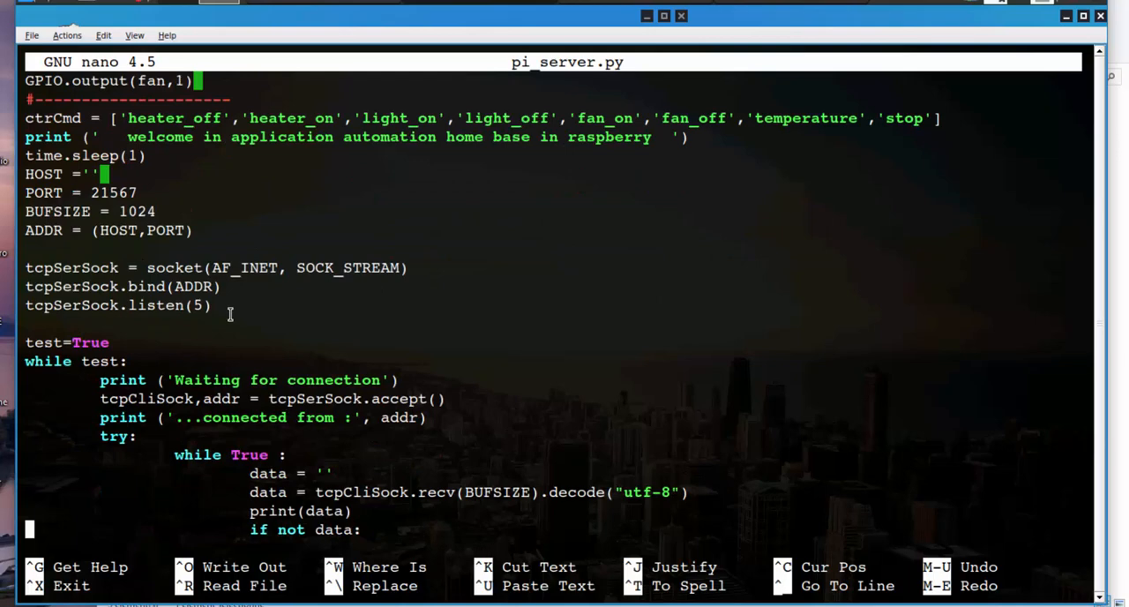
scroll("down", 3)
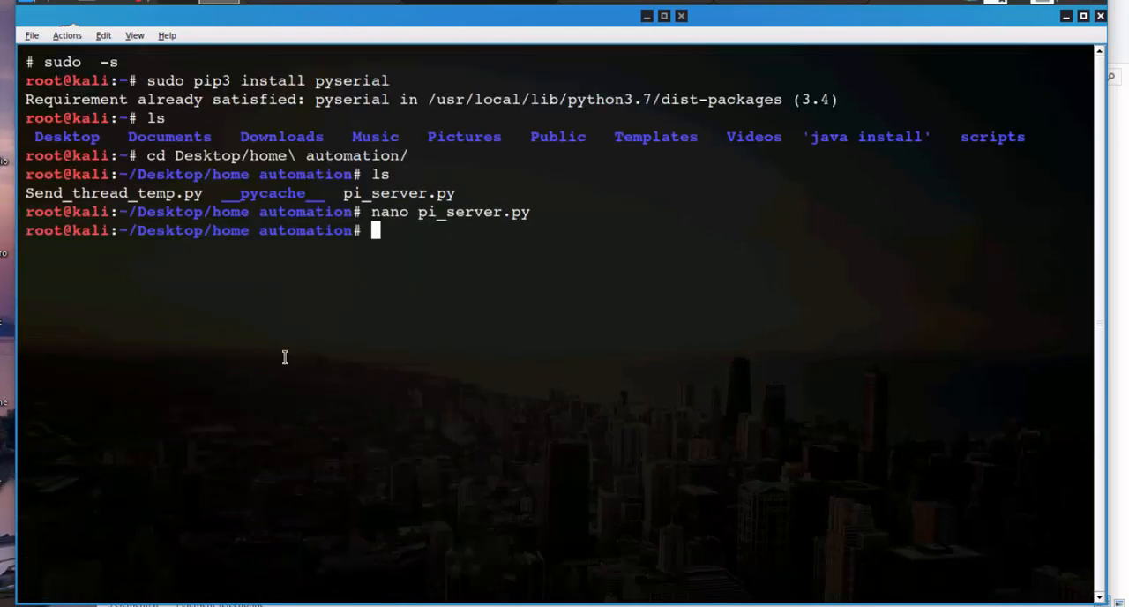
Type python3 pi_server.py in the Pi terminal to launch the server.
type("p")
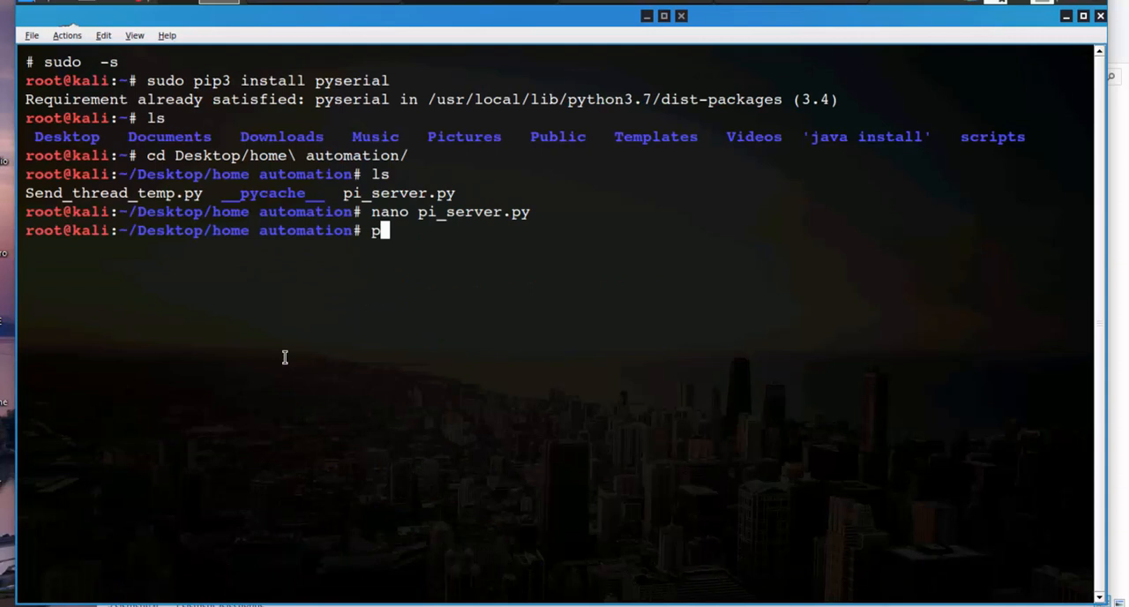
type("ython3")
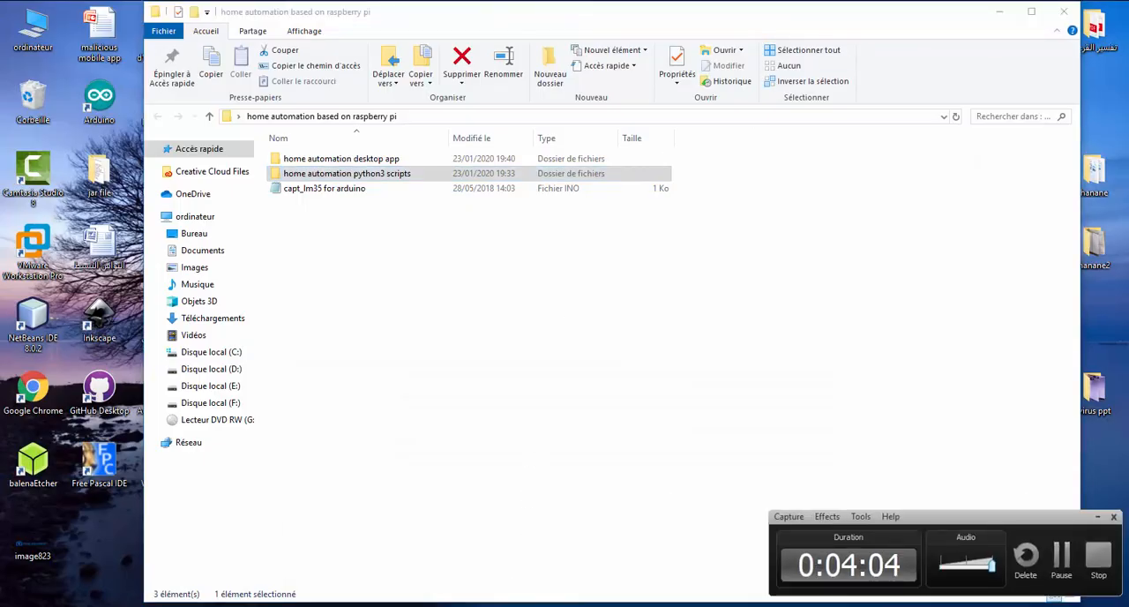
Open home automation desktop app > dist and run Home_automation.jar.
left_click(195, 216)
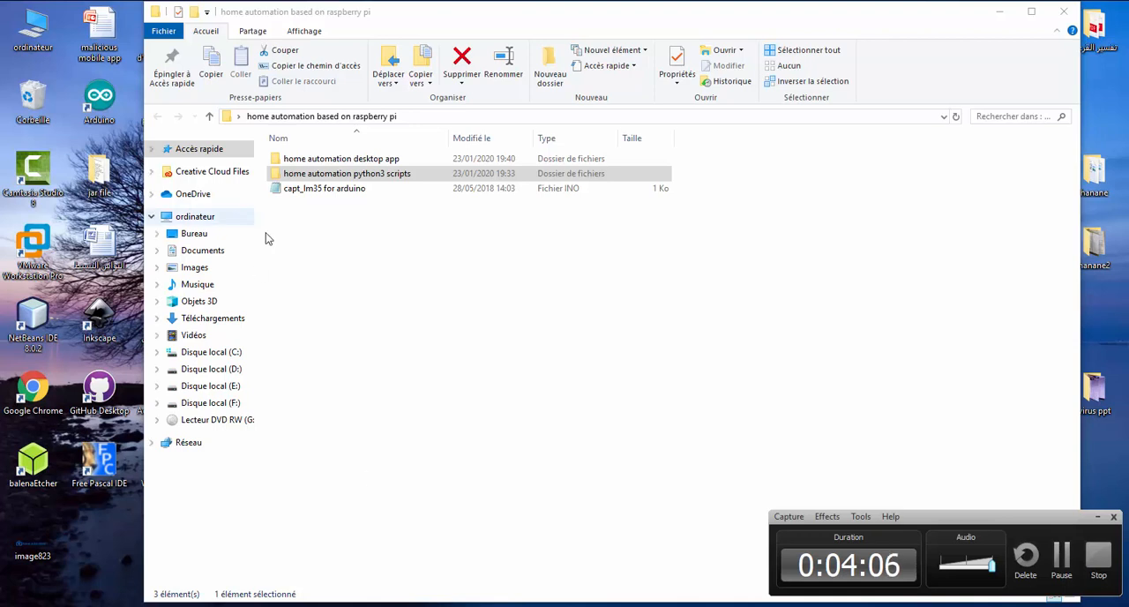
double_click(341, 158)
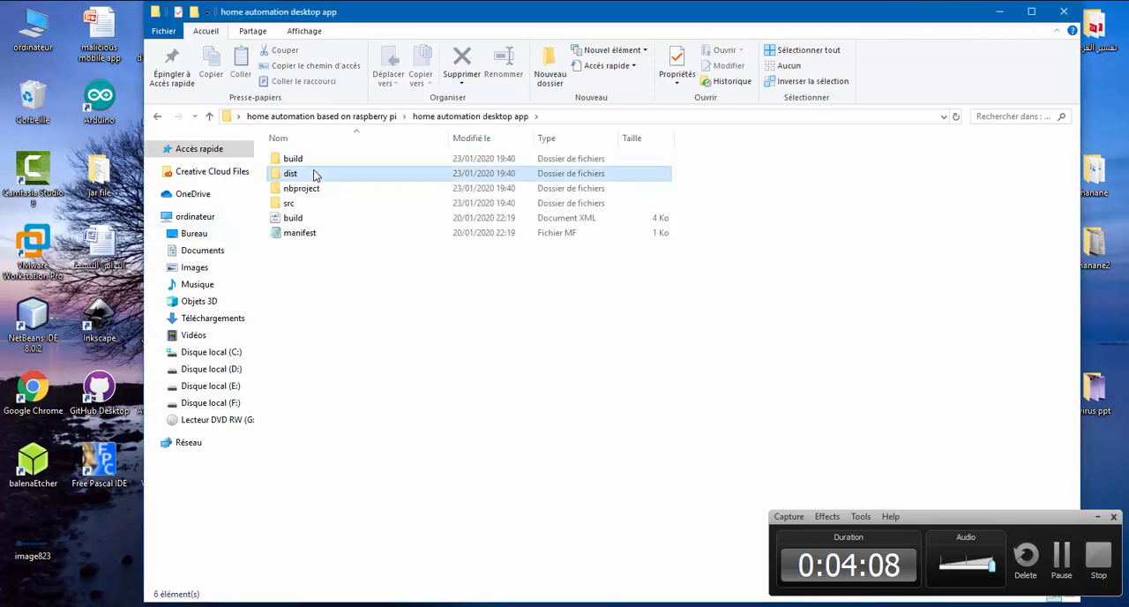
double_click(291, 173)
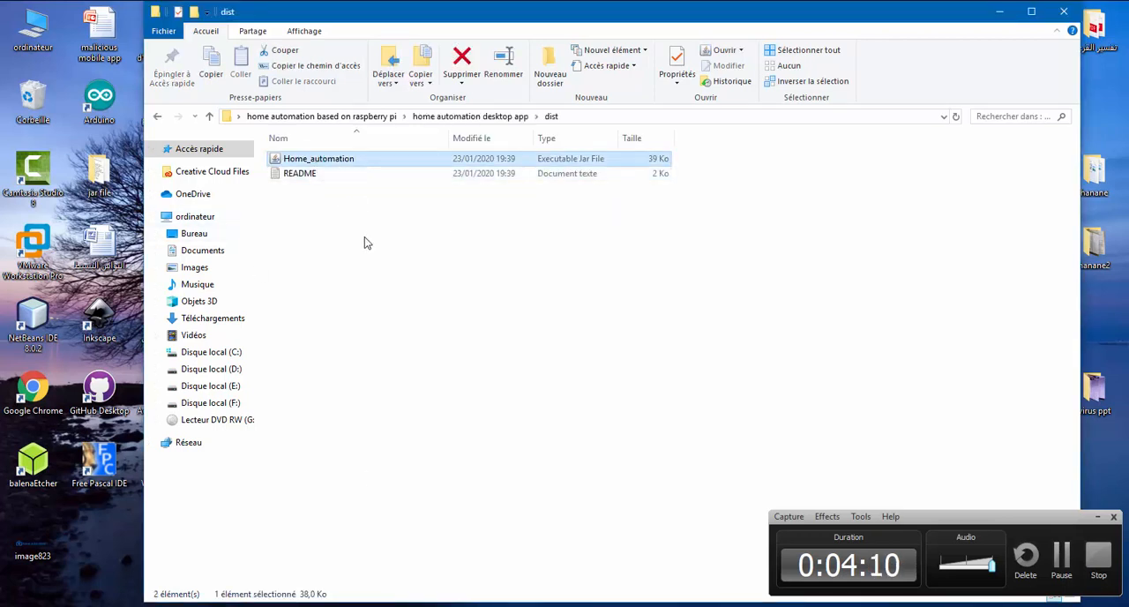
double_click(319, 158)
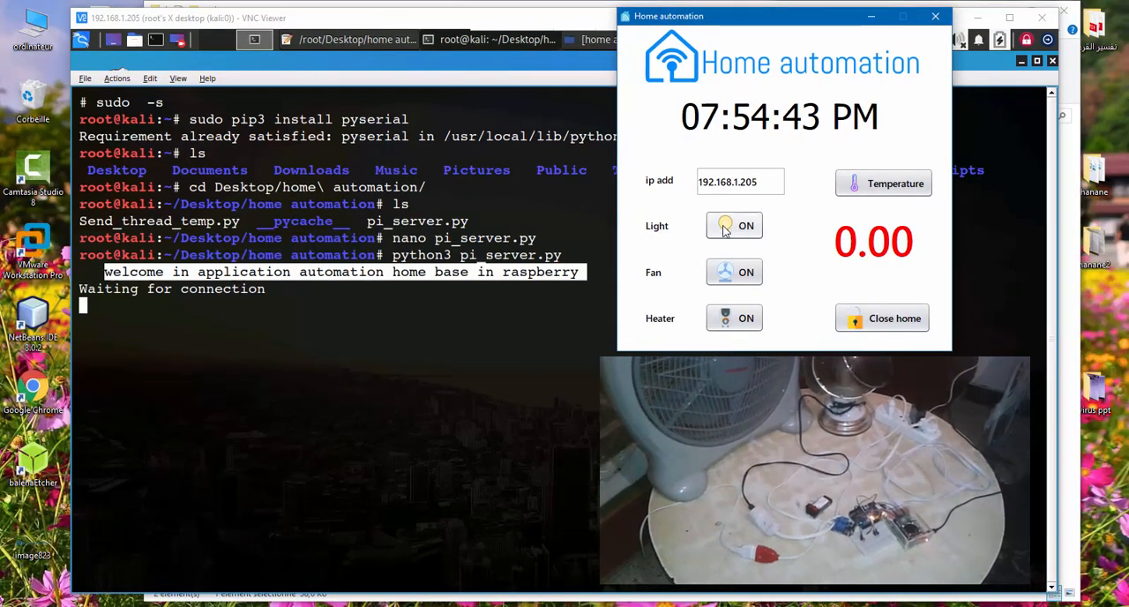
Toggle the light on, off and on, switch the fan on and off, then turn the light off.
left_click(734, 225)
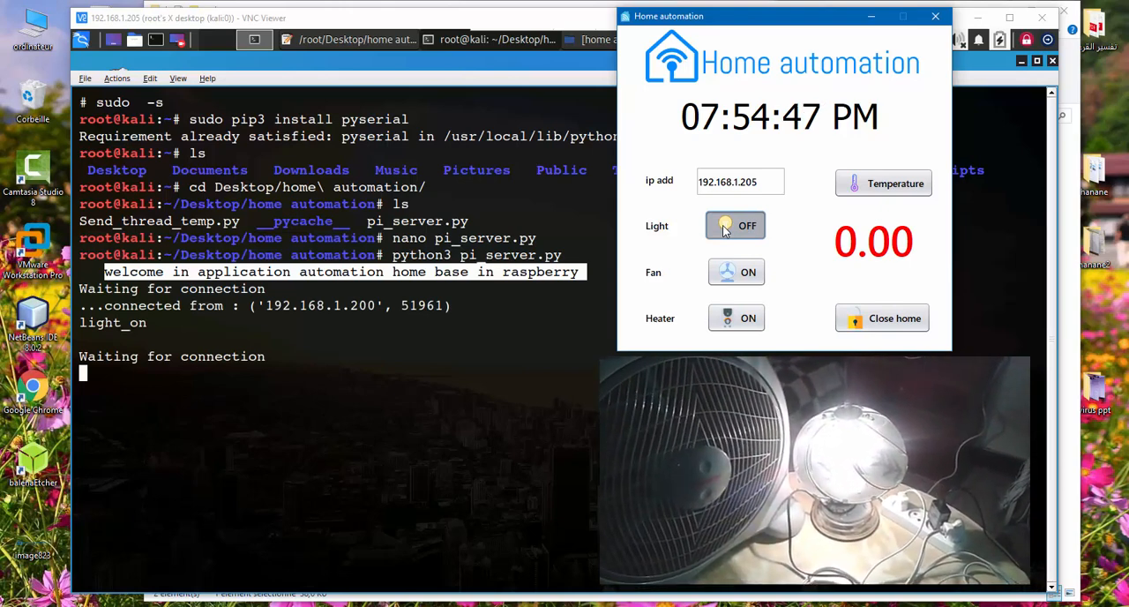
left_click(736, 226)
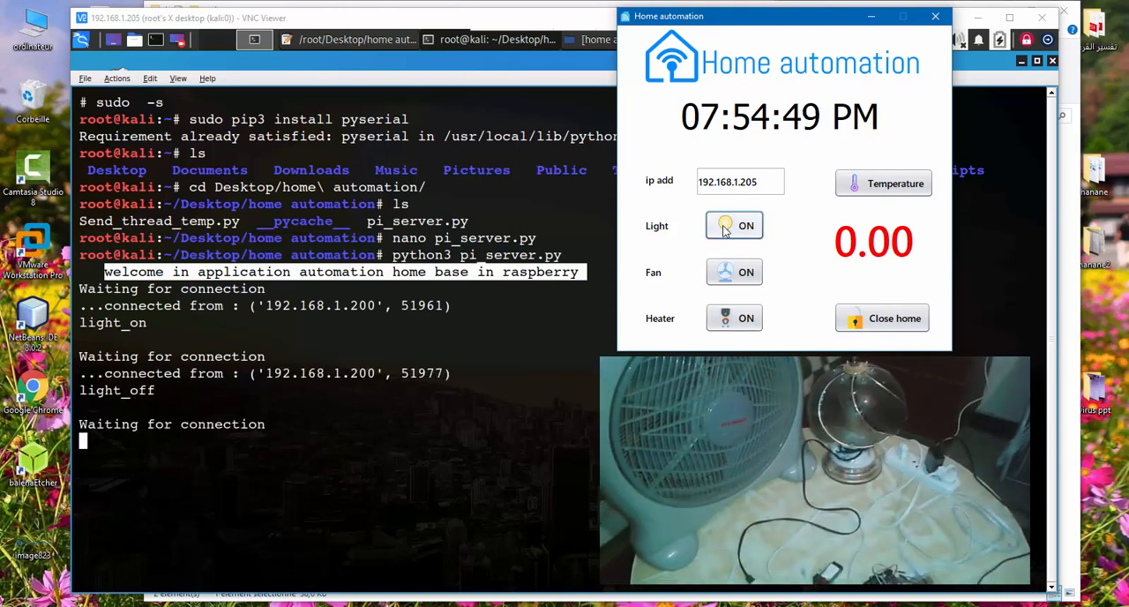
left_click(734, 225)
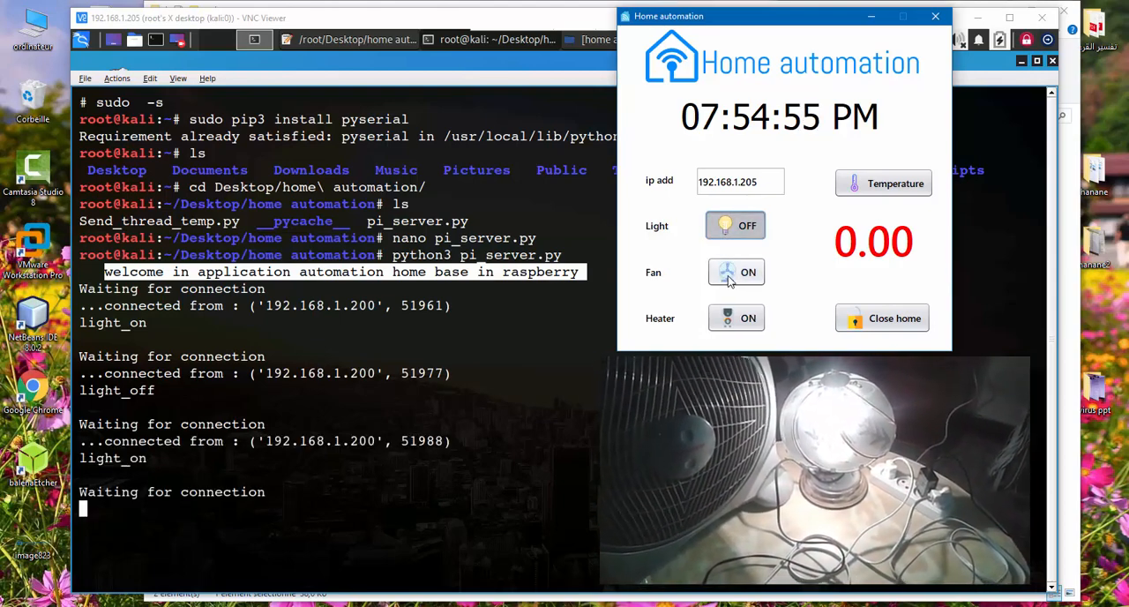
left_click(736, 272)
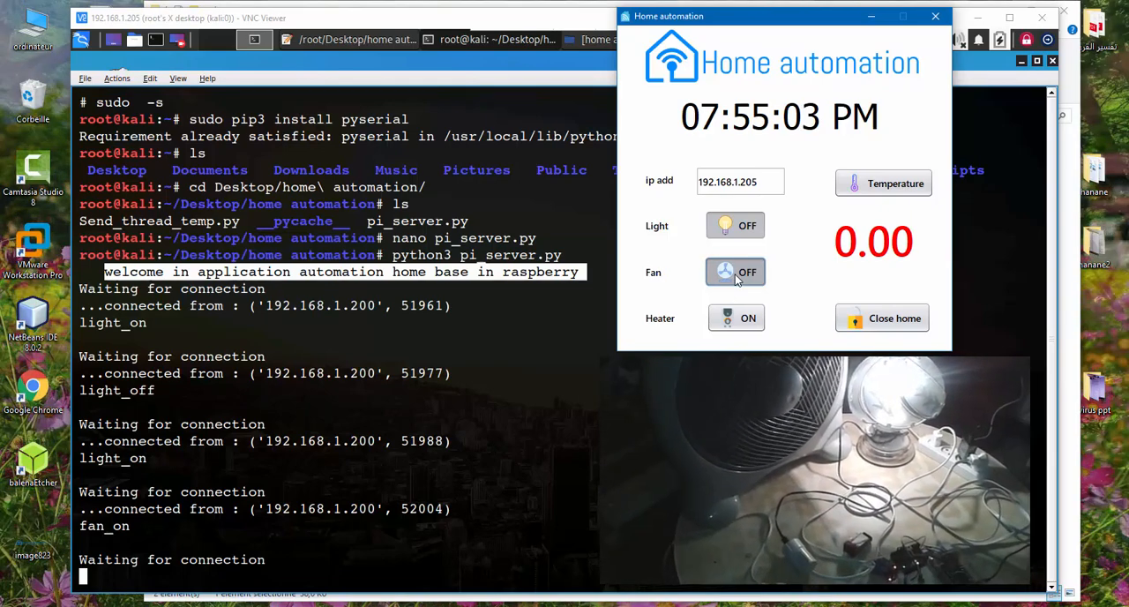
left_click(736, 271)
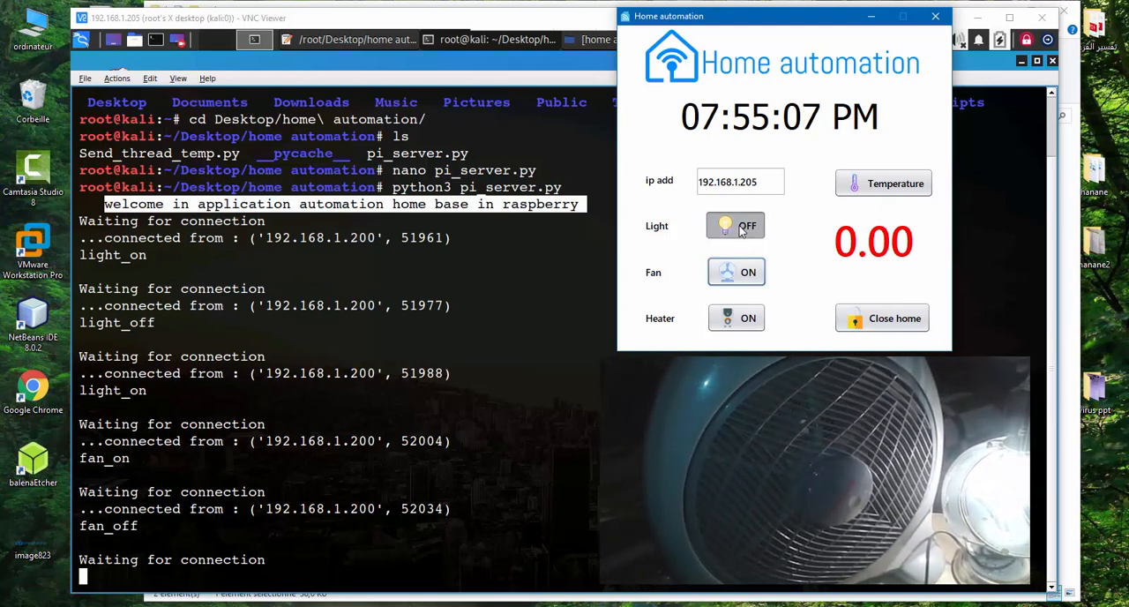
left_click(735, 226)
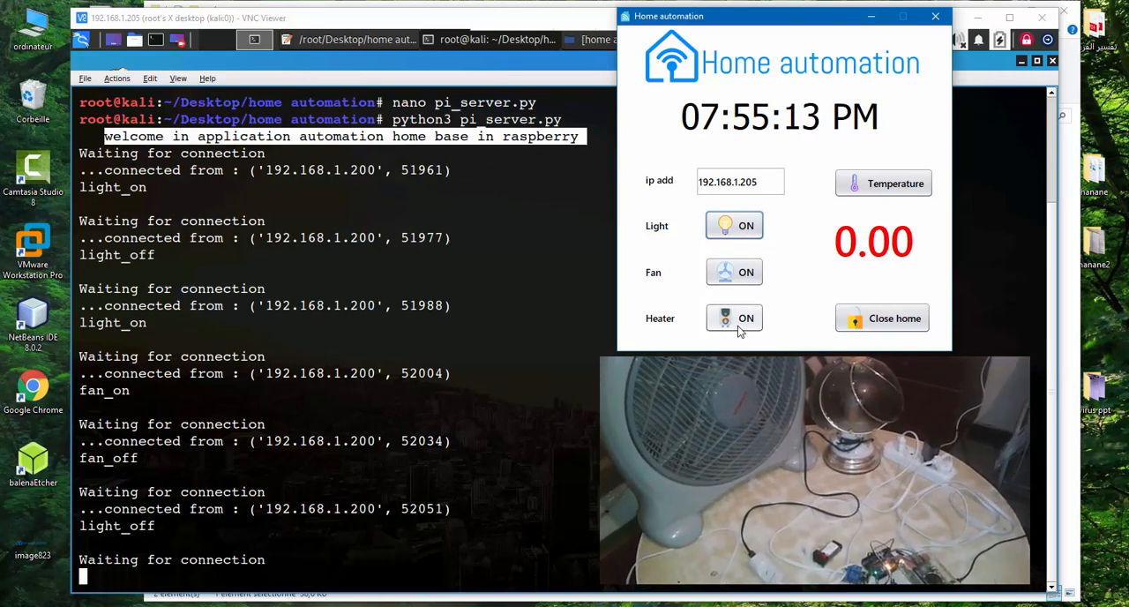
Switch the heater on and off twice and the fan on and off, leaving both off.
left_click(733, 318)
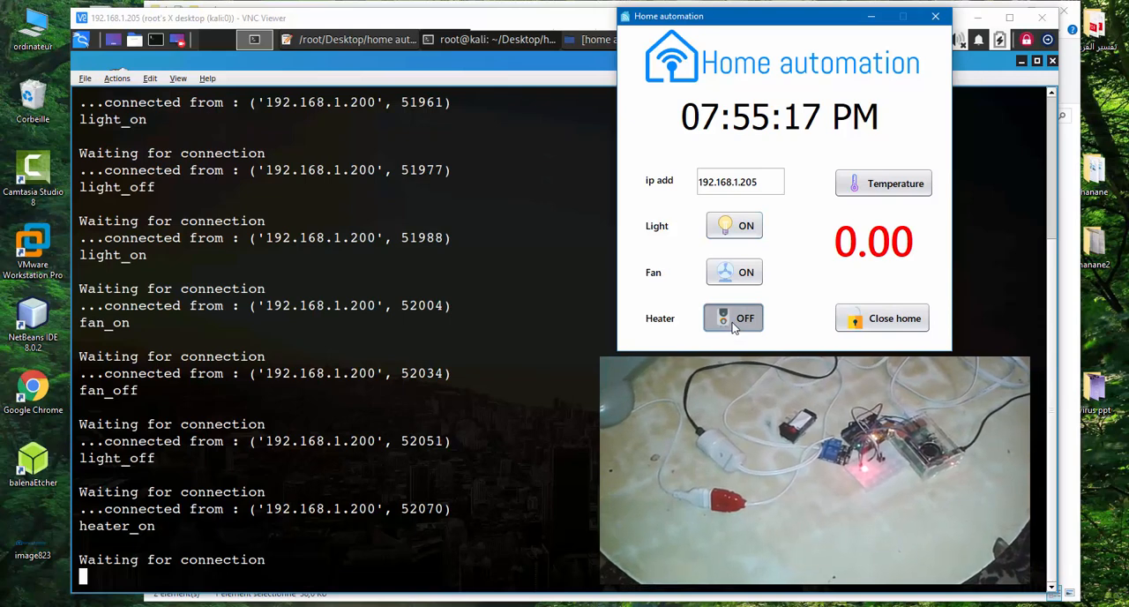
left_click(734, 318)
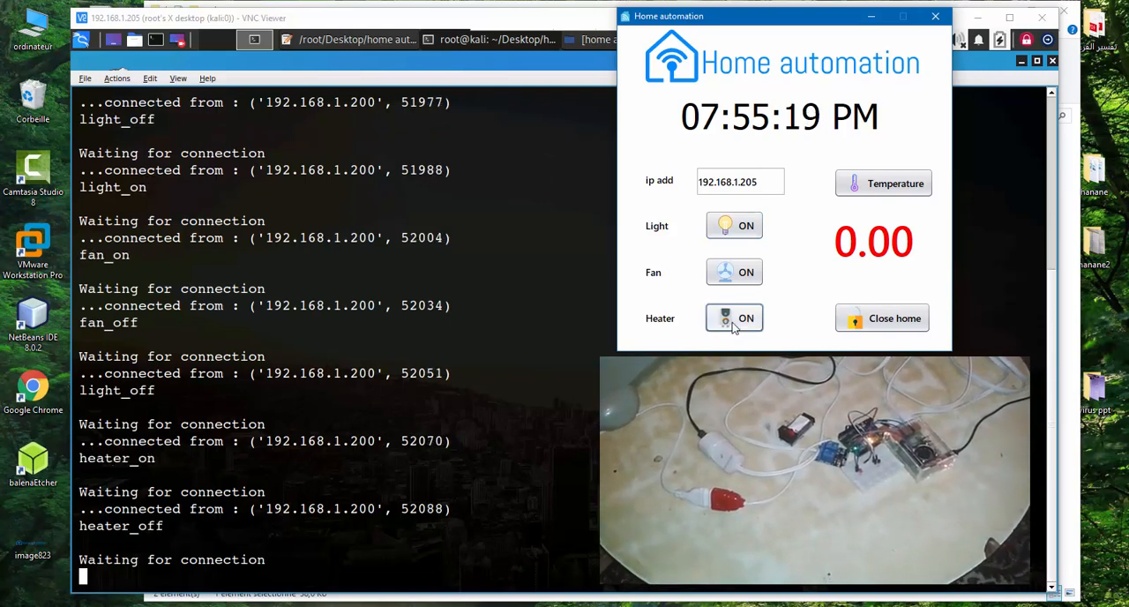
left_click(734, 272)
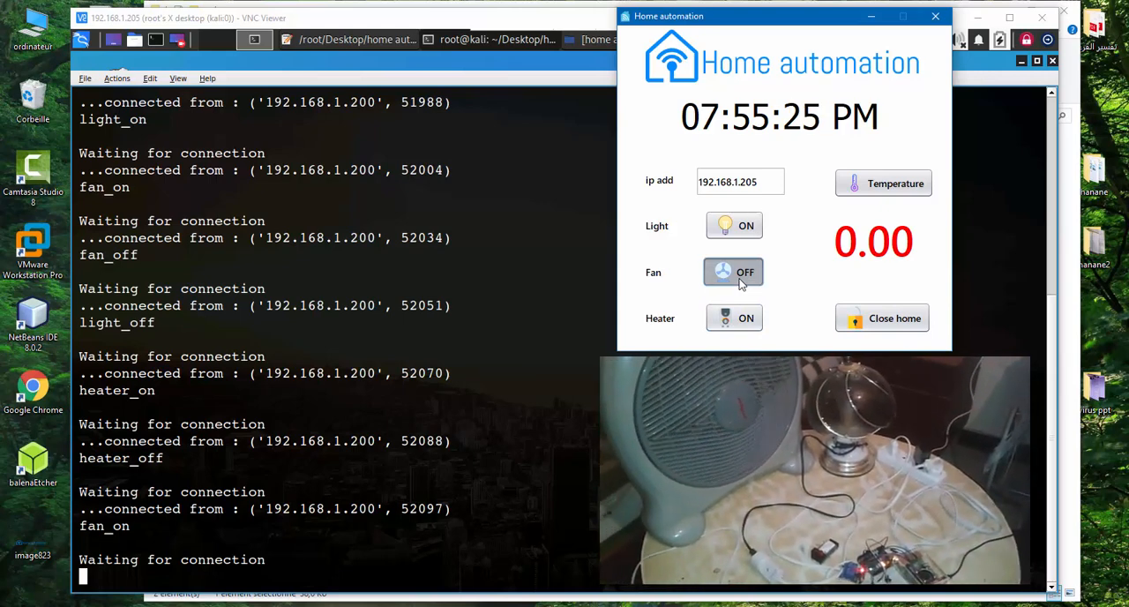
left_click(733, 272)
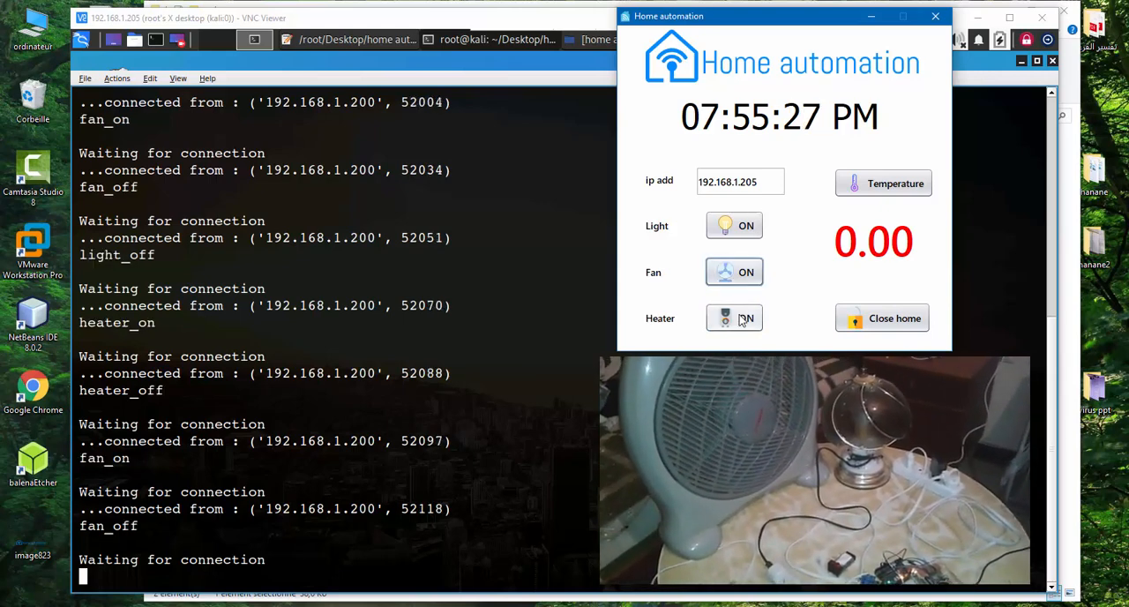
left_click(734, 318)
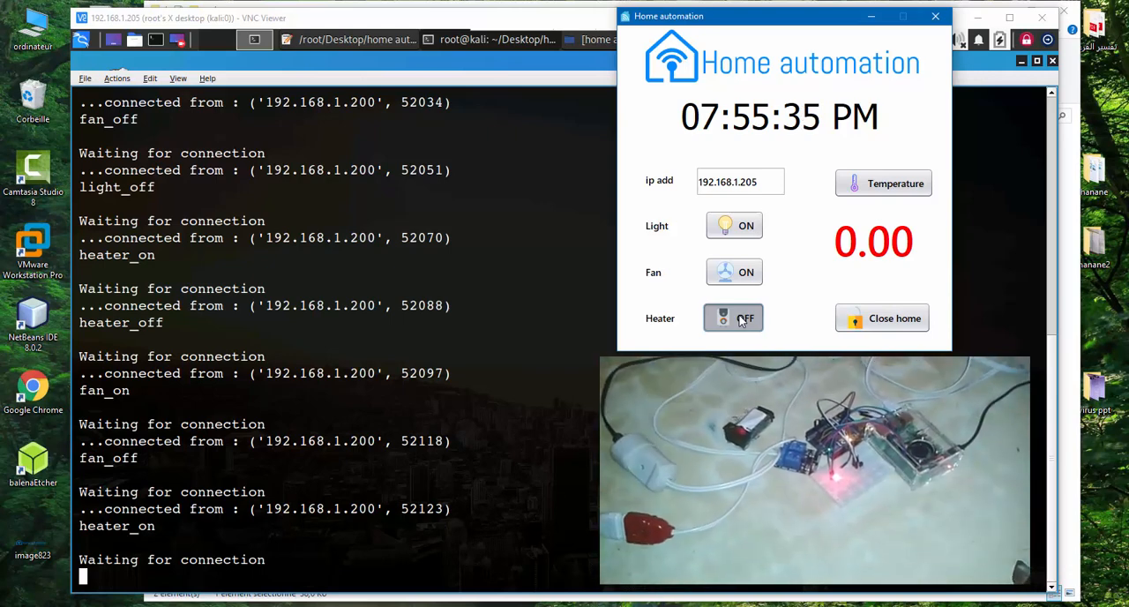
left_click(734, 318)
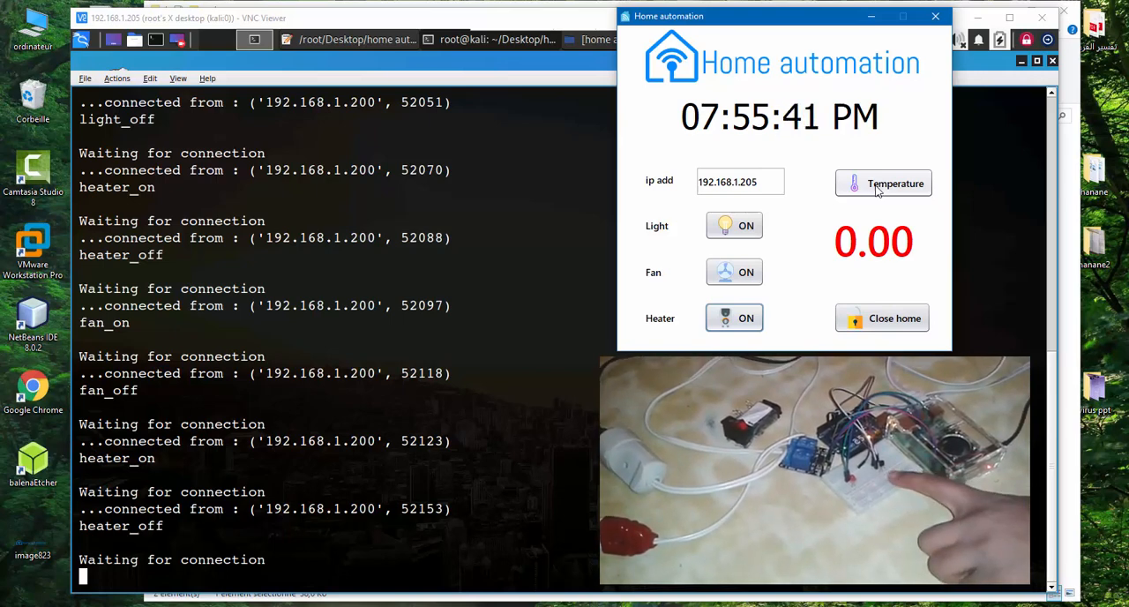
Fetch the room temperature reading (about 18.55 °C), then close home to stop the Pi server.
left_click(883, 183)
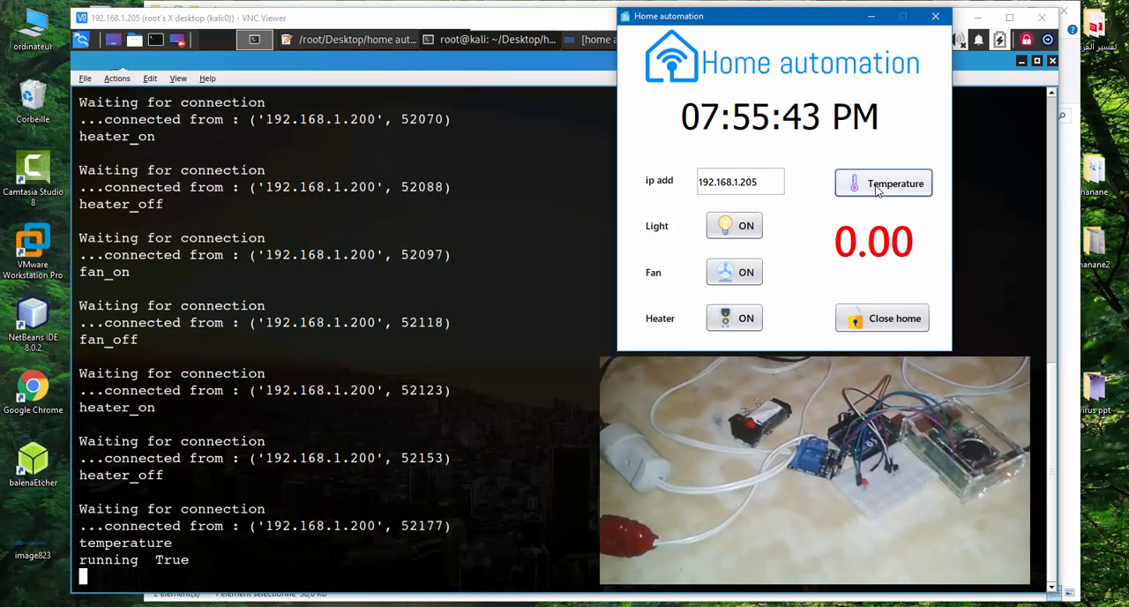
left_click(883, 182)
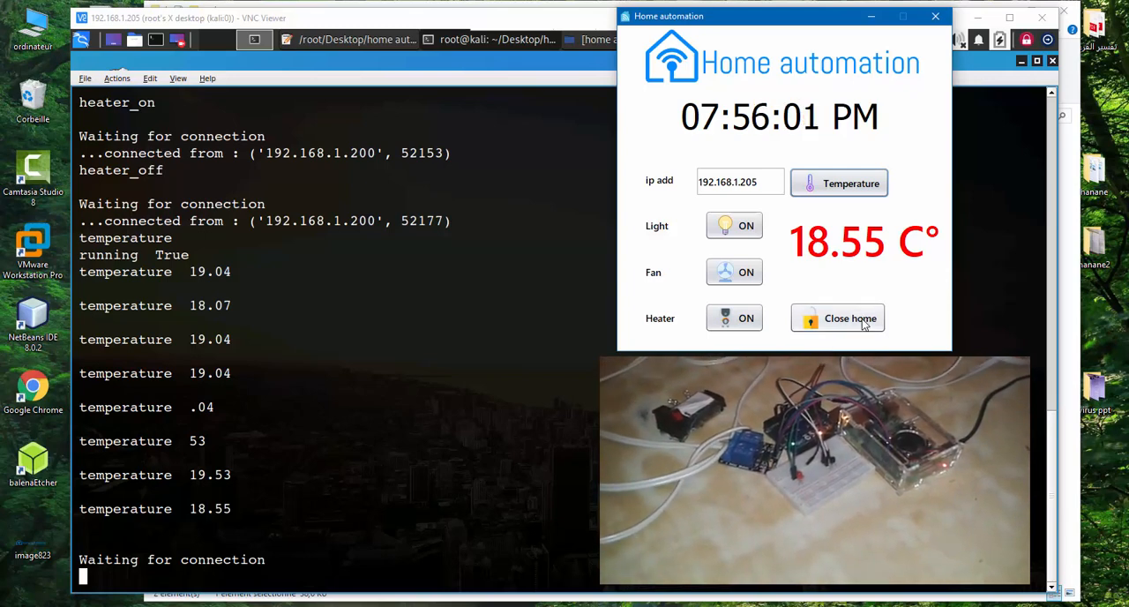
left_click(838, 318)
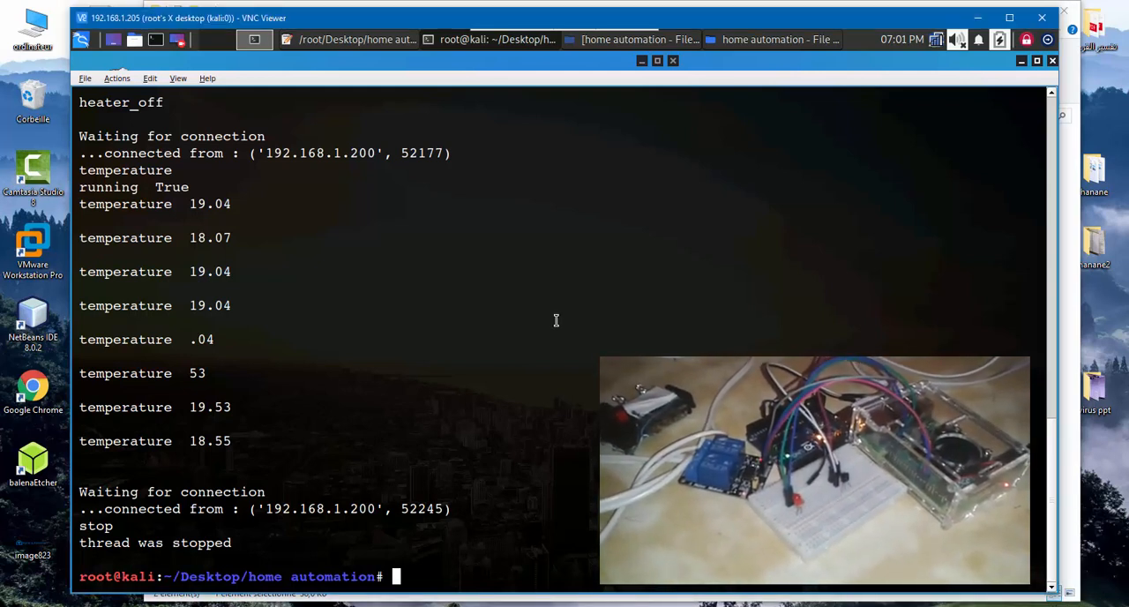
mouse_move(663, 262)
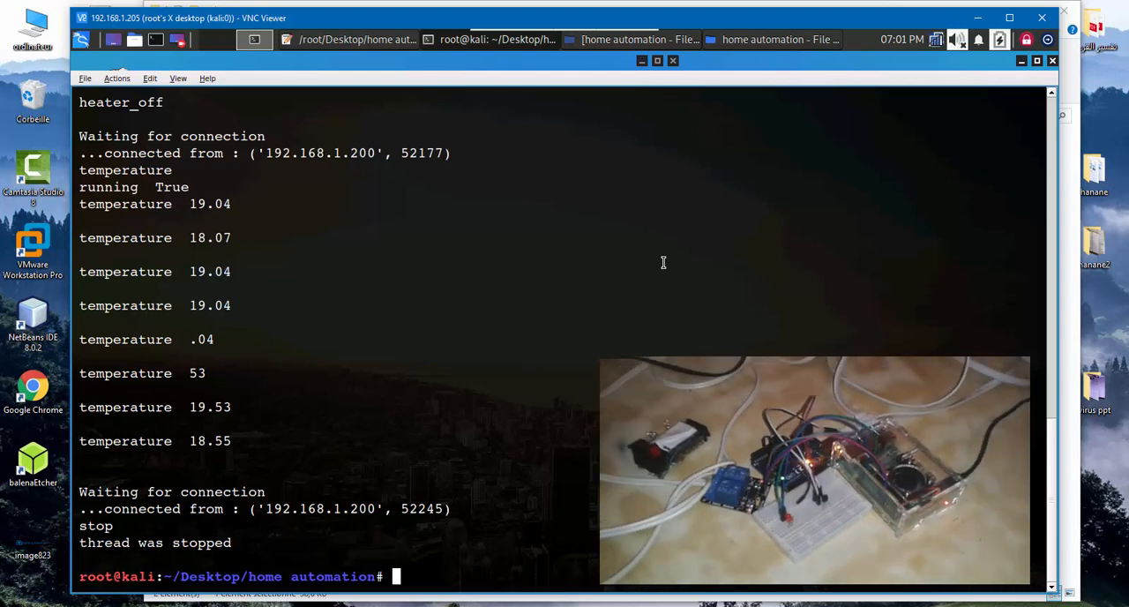